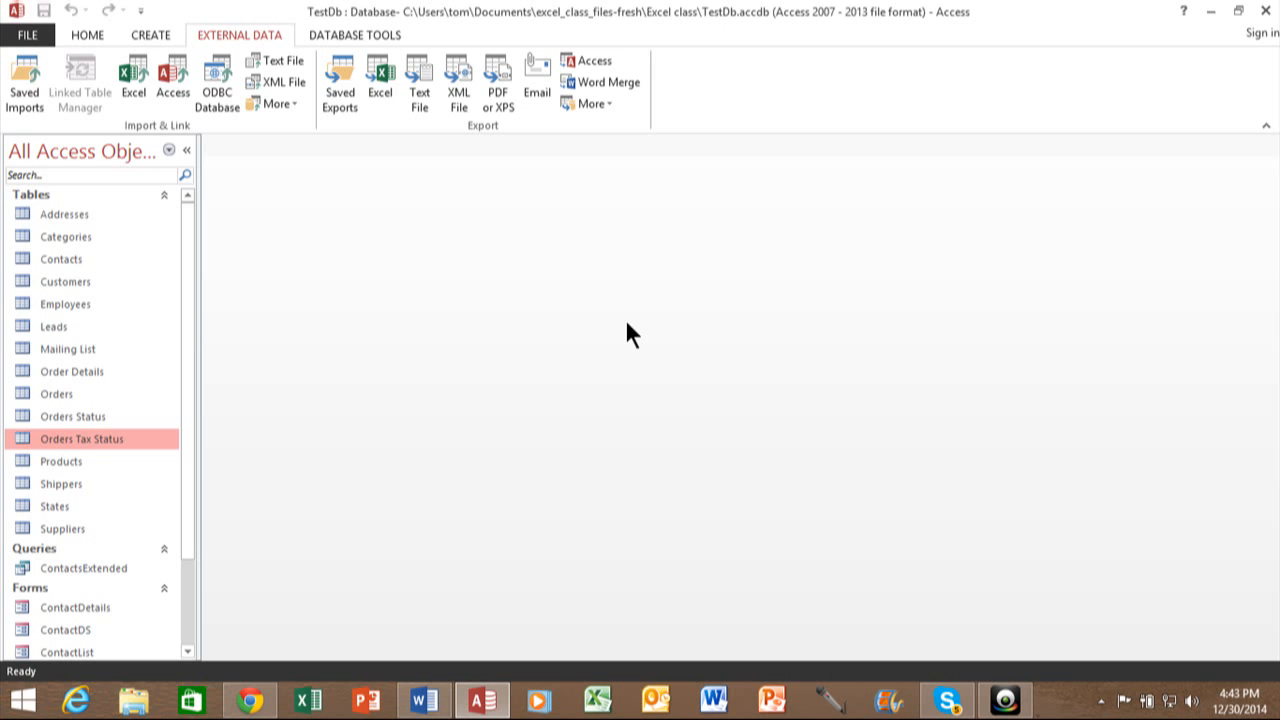
{"action": "mouse_move", "coordinate": [436, 208]}
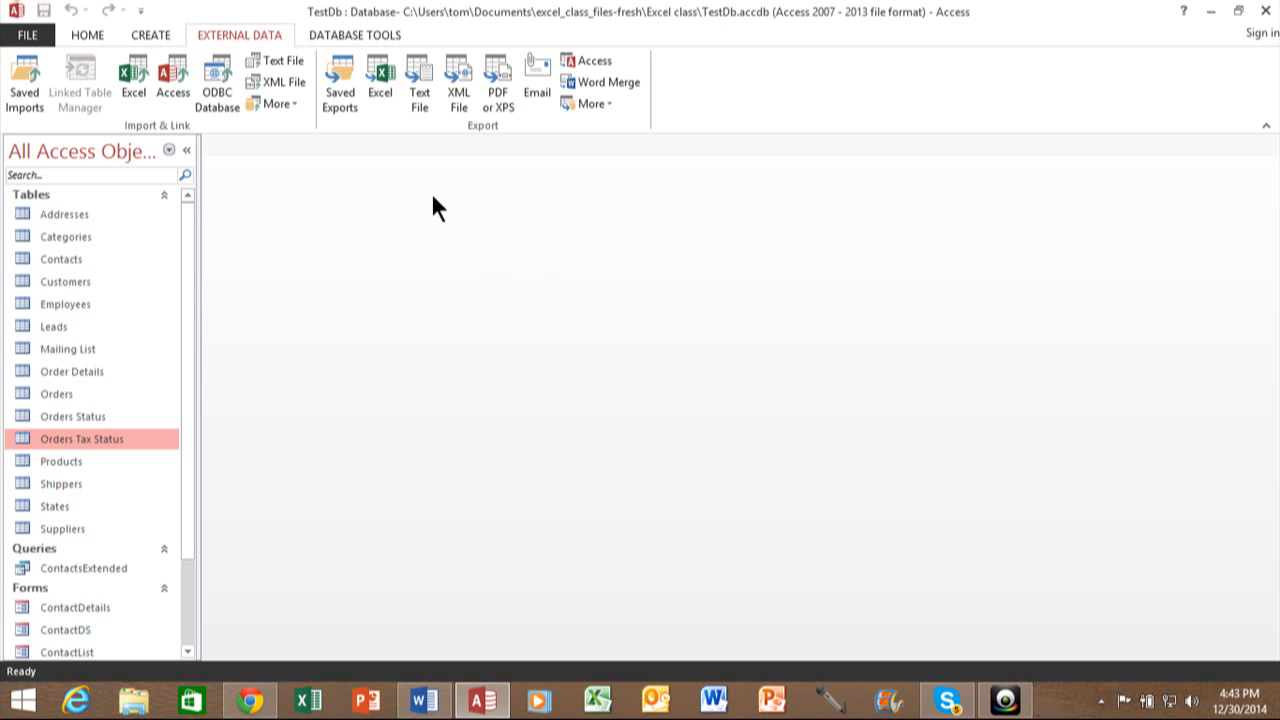
{"action": "mouse_move", "coordinate": [264, 44]}
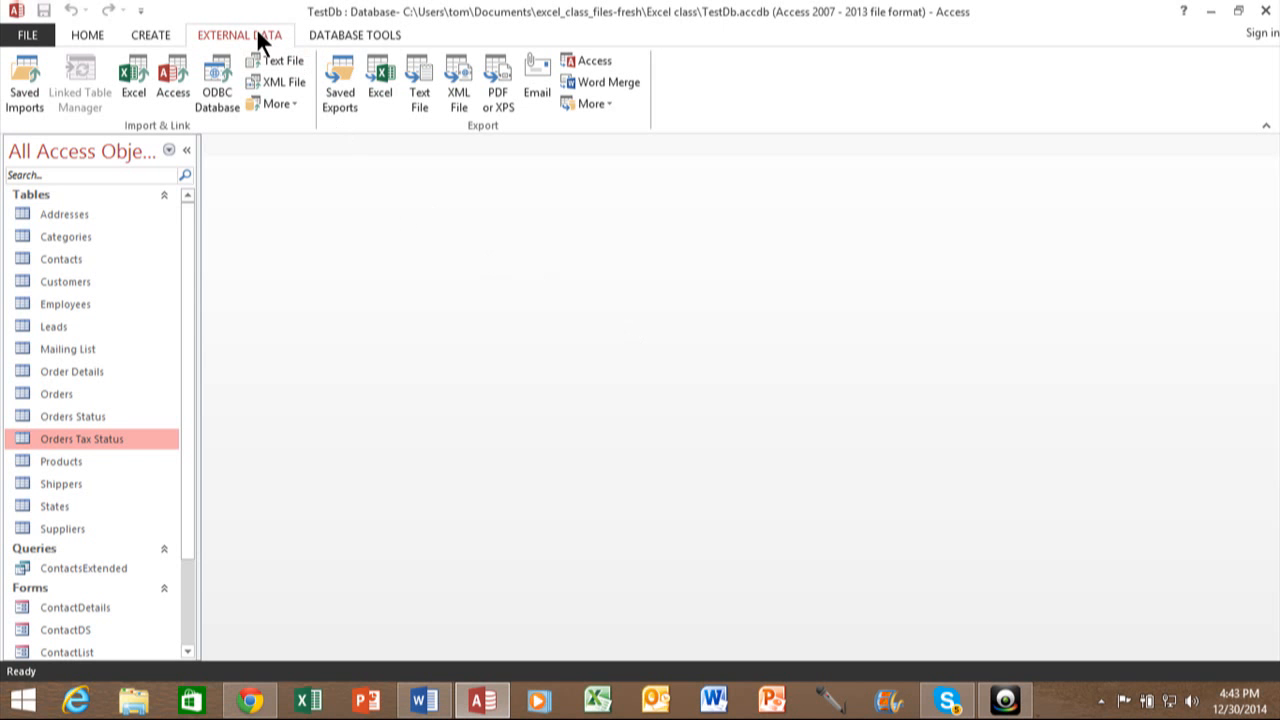
{"action": "mouse_move", "coordinate": [216, 80]}
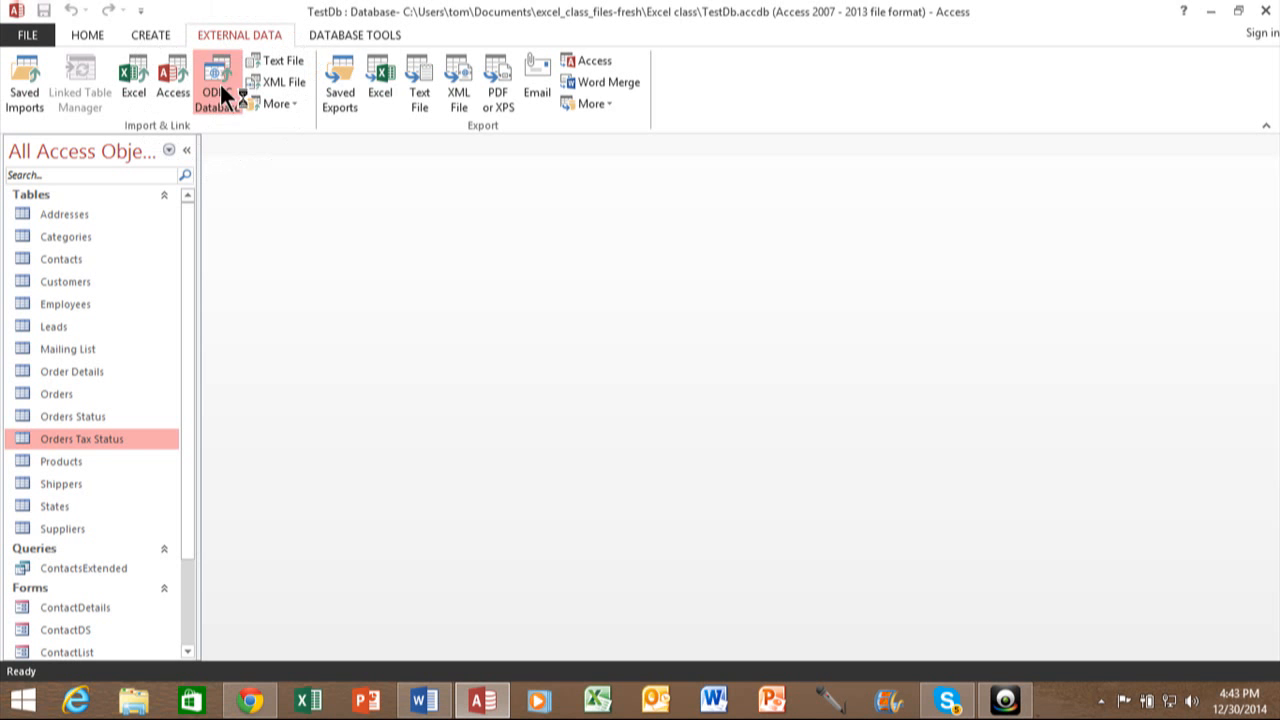
Step: Start an ODBC Database import set to bring the source data into a new table, not a linked one
{"action": "left_click", "coordinate": [216, 80]}
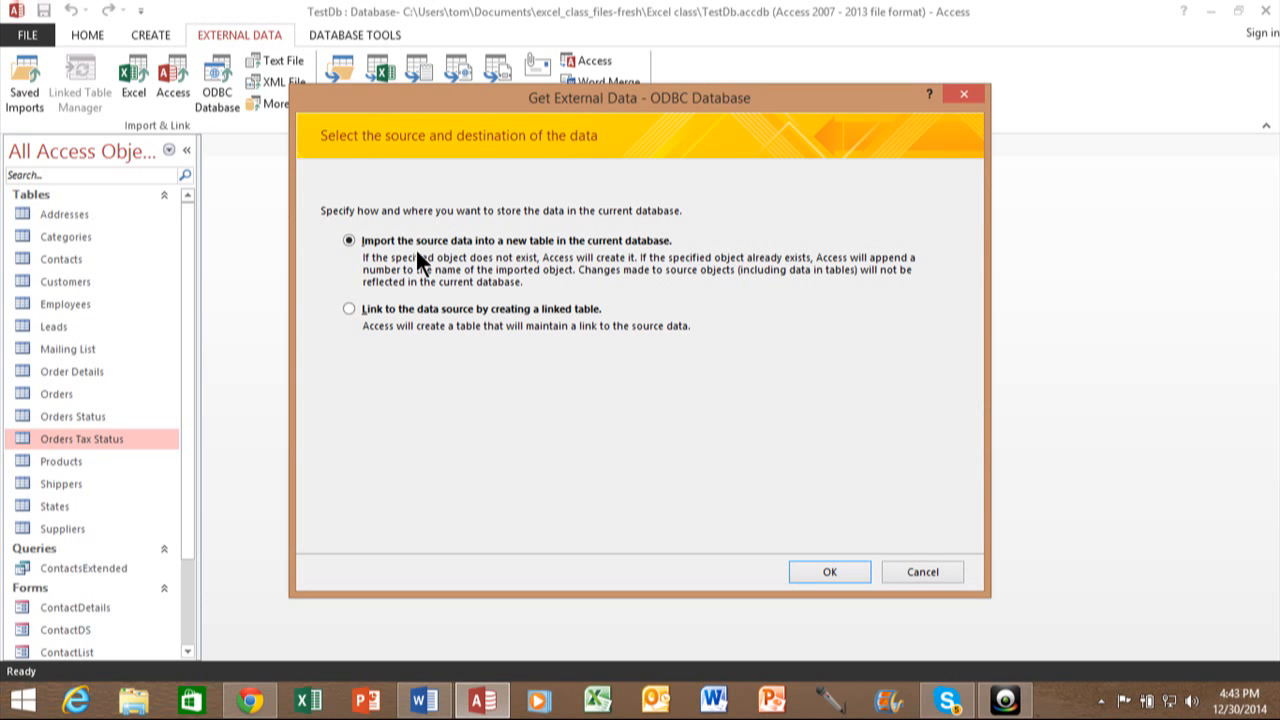
{"action": "mouse_move", "coordinate": [360, 330]}
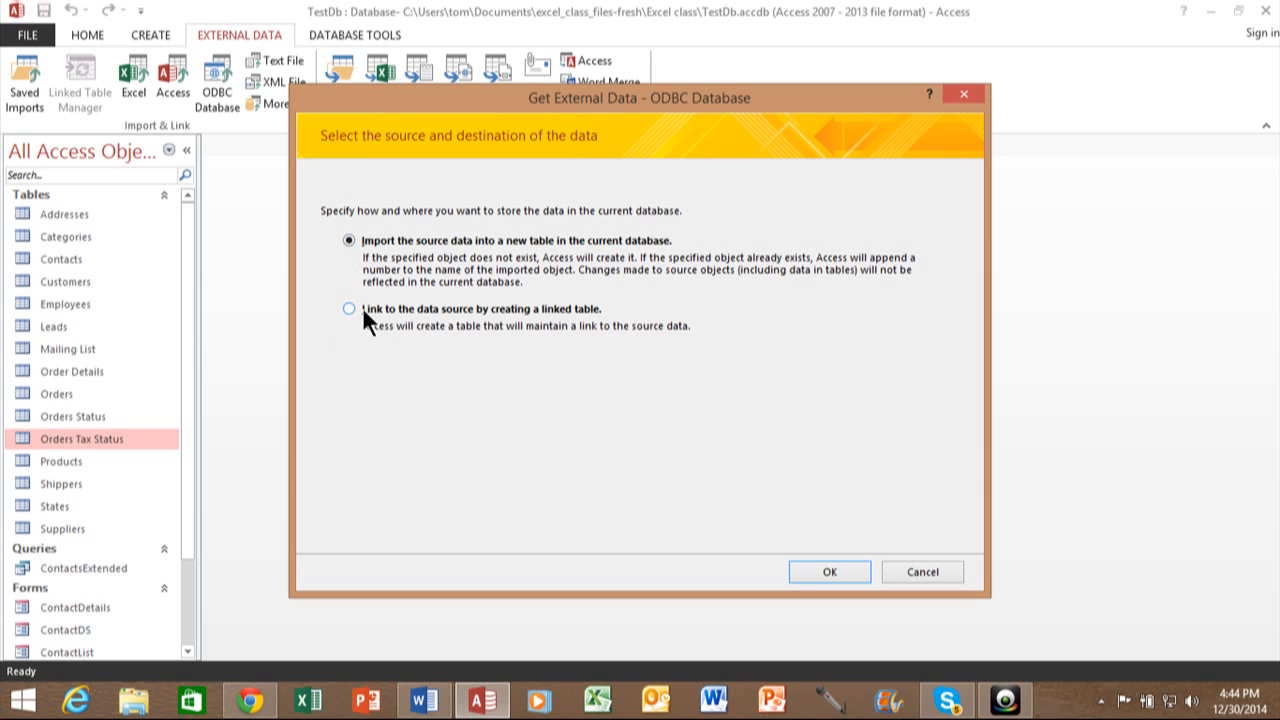
{"action": "left_click", "coordinate": [348, 308]}
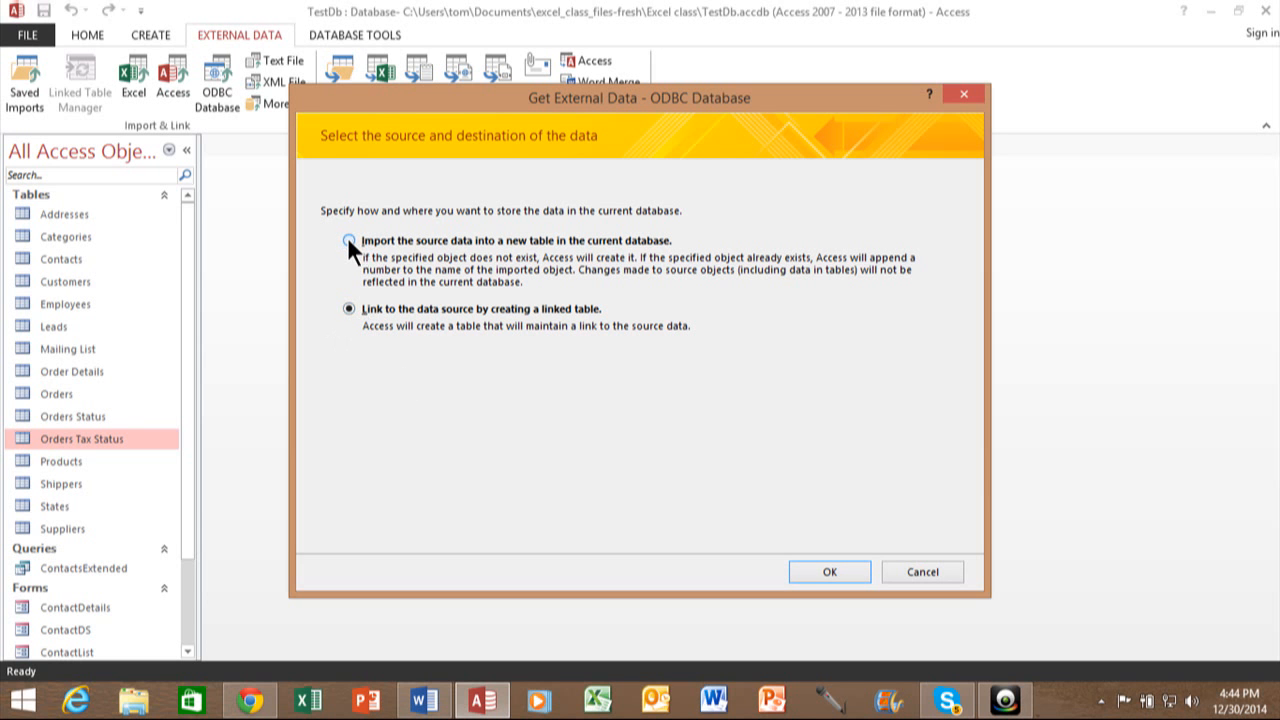
{"action": "left_click", "coordinate": [348, 240]}
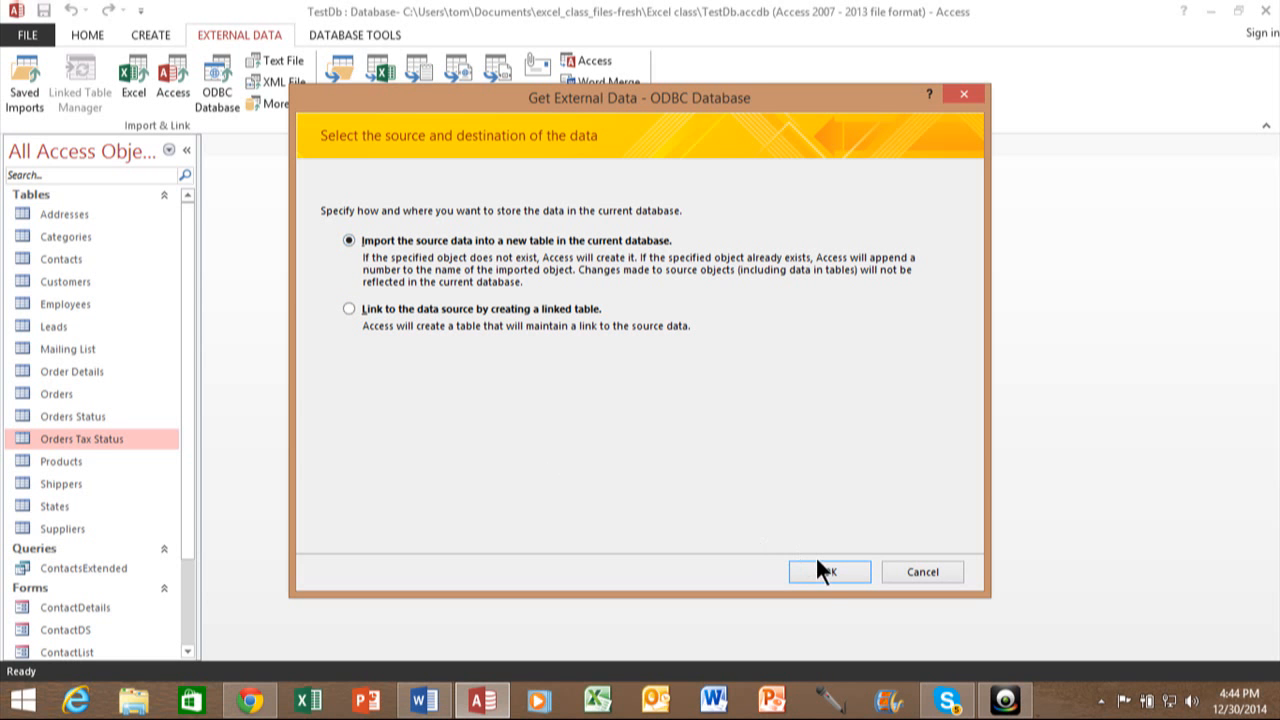
{"action": "left_click", "coordinate": [828, 572]}
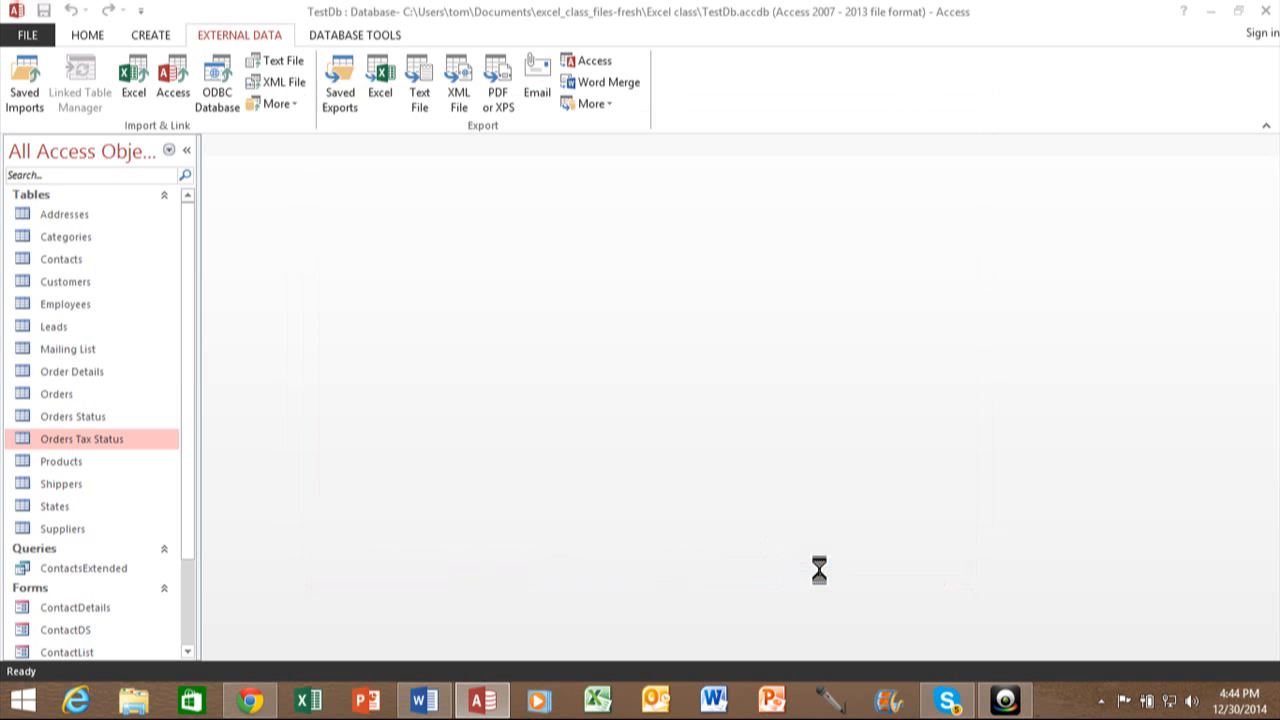
Step: Select the Sqlserver entry under the Machine Data Source list as the import origin
{"action": "left_click", "coordinate": [216, 80]}
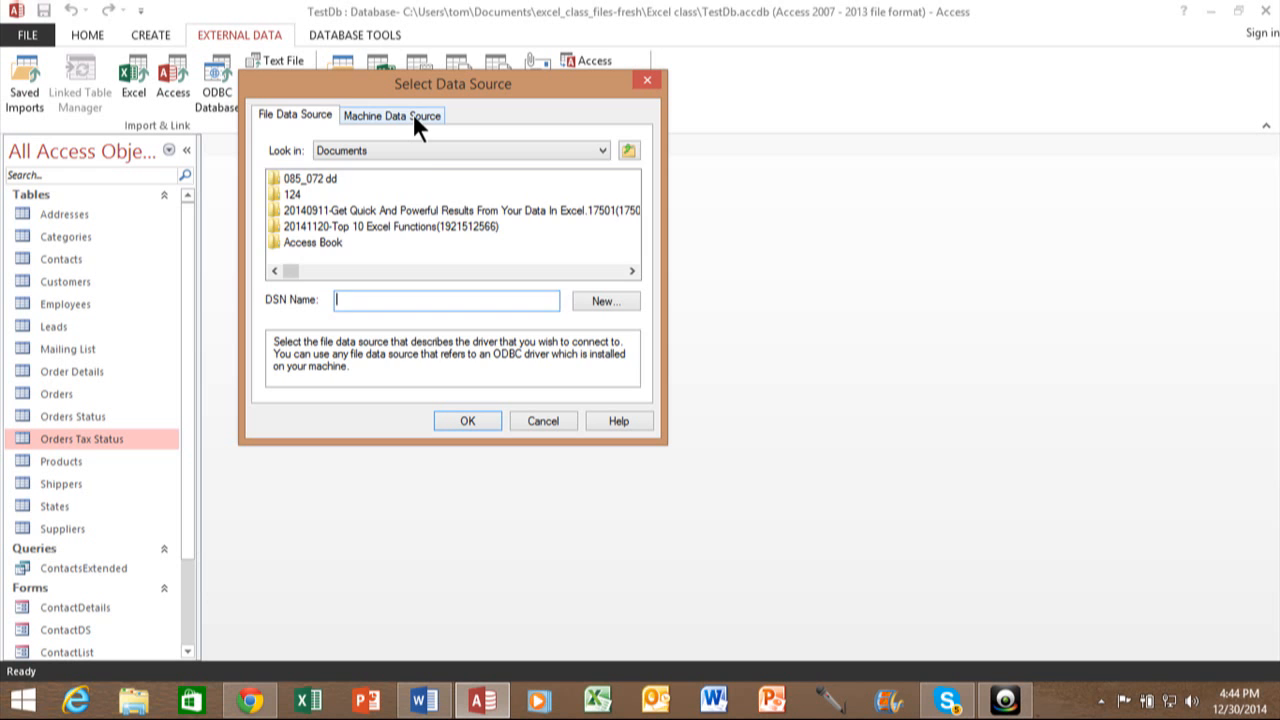
{"action": "left_click", "coordinate": [392, 114]}
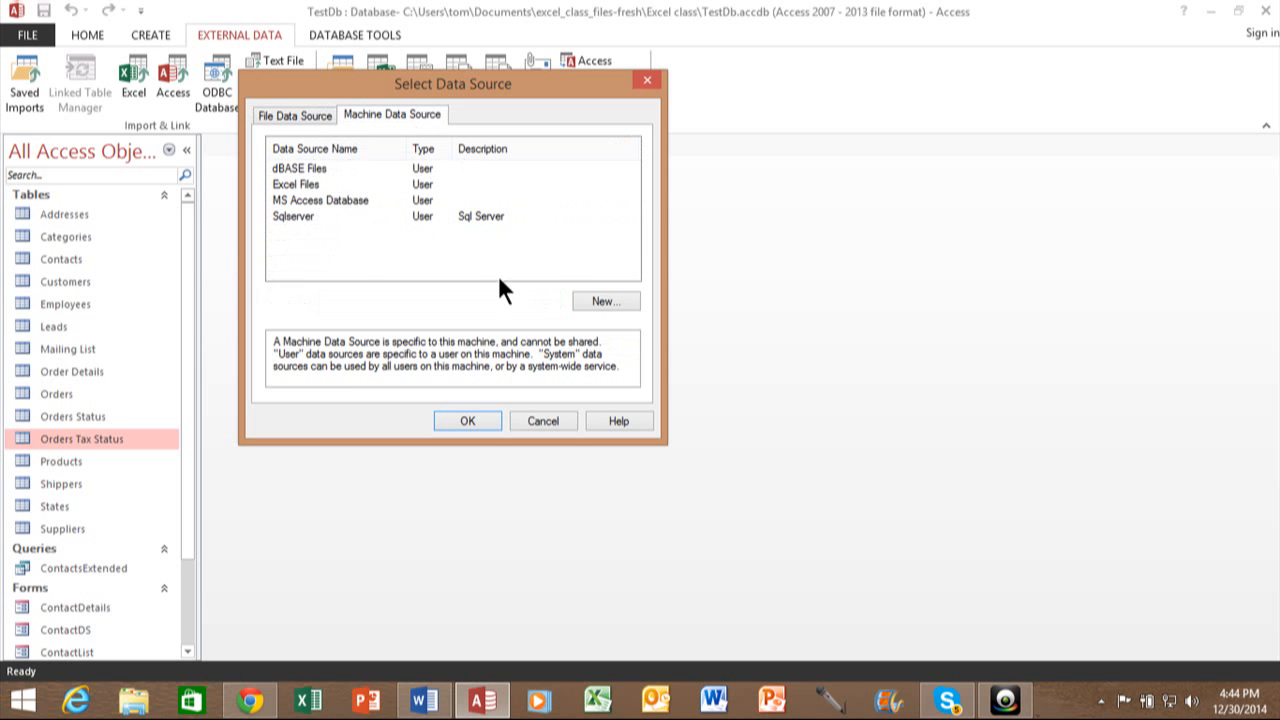
{"action": "mouse_move", "coordinate": [378, 224]}
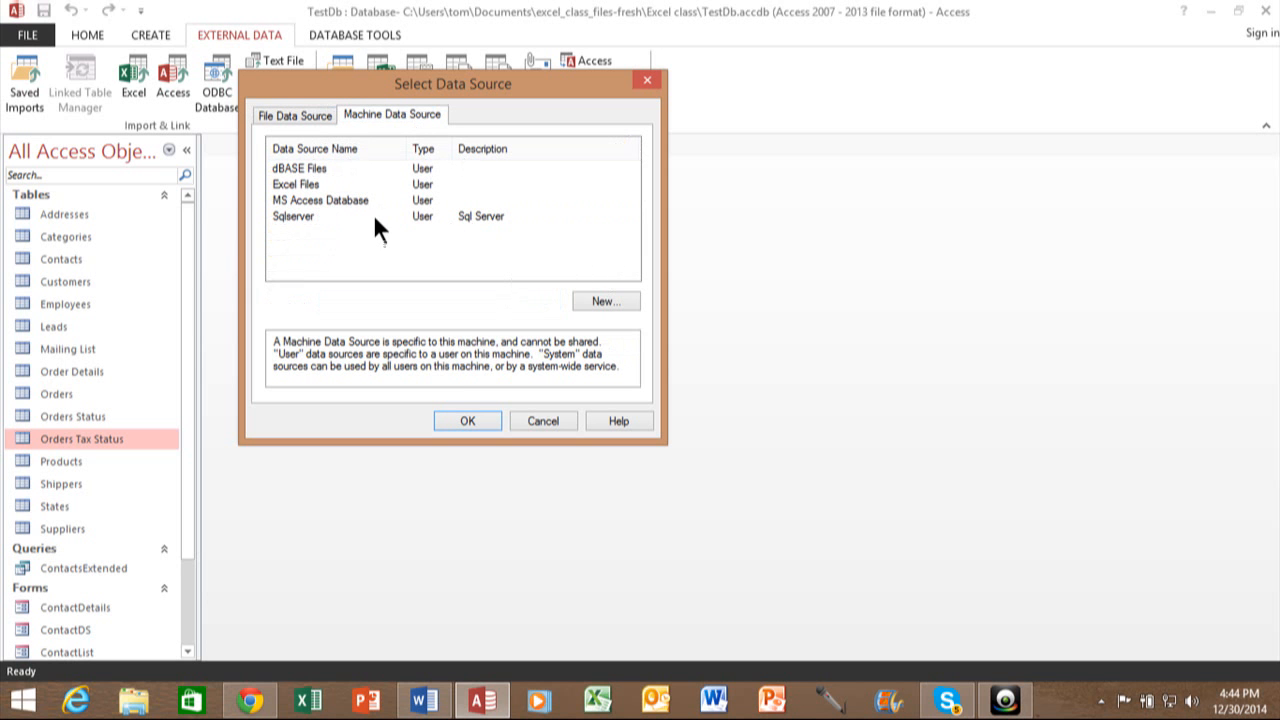
{"action": "mouse_move", "coordinate": [490, 270]}
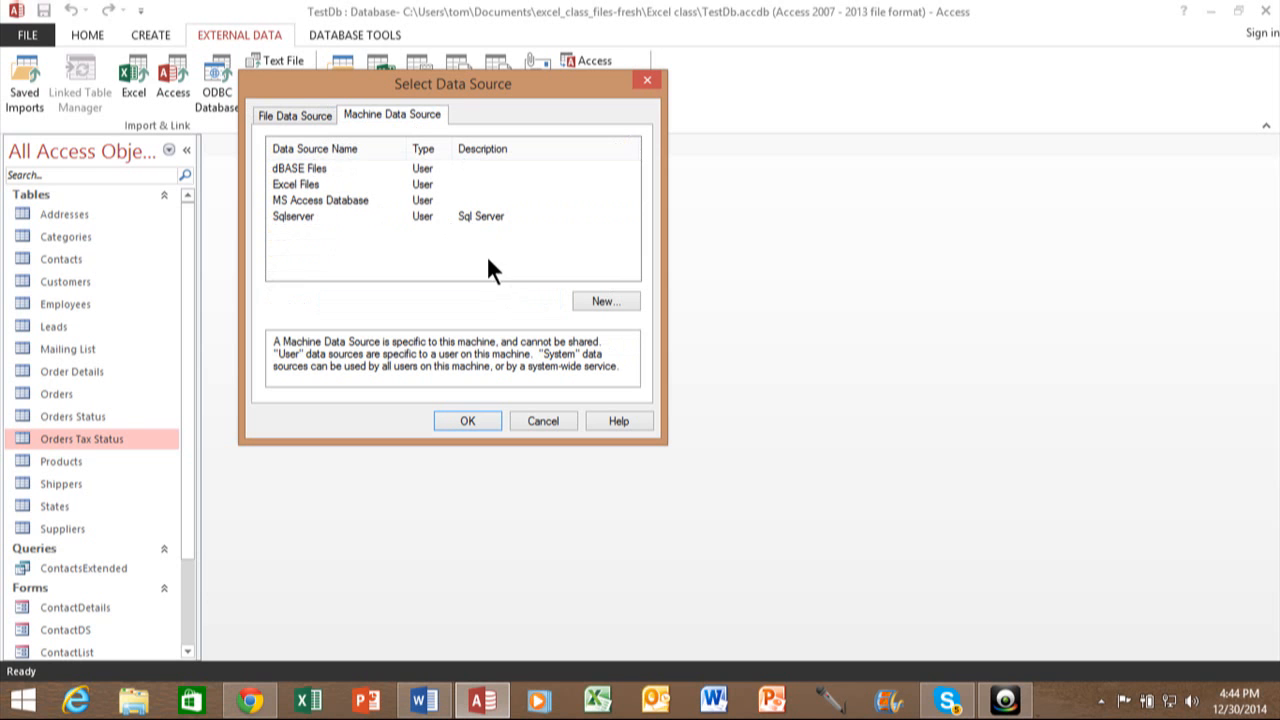
{"action": "mouse_move", "coordinate": [288, 218]}
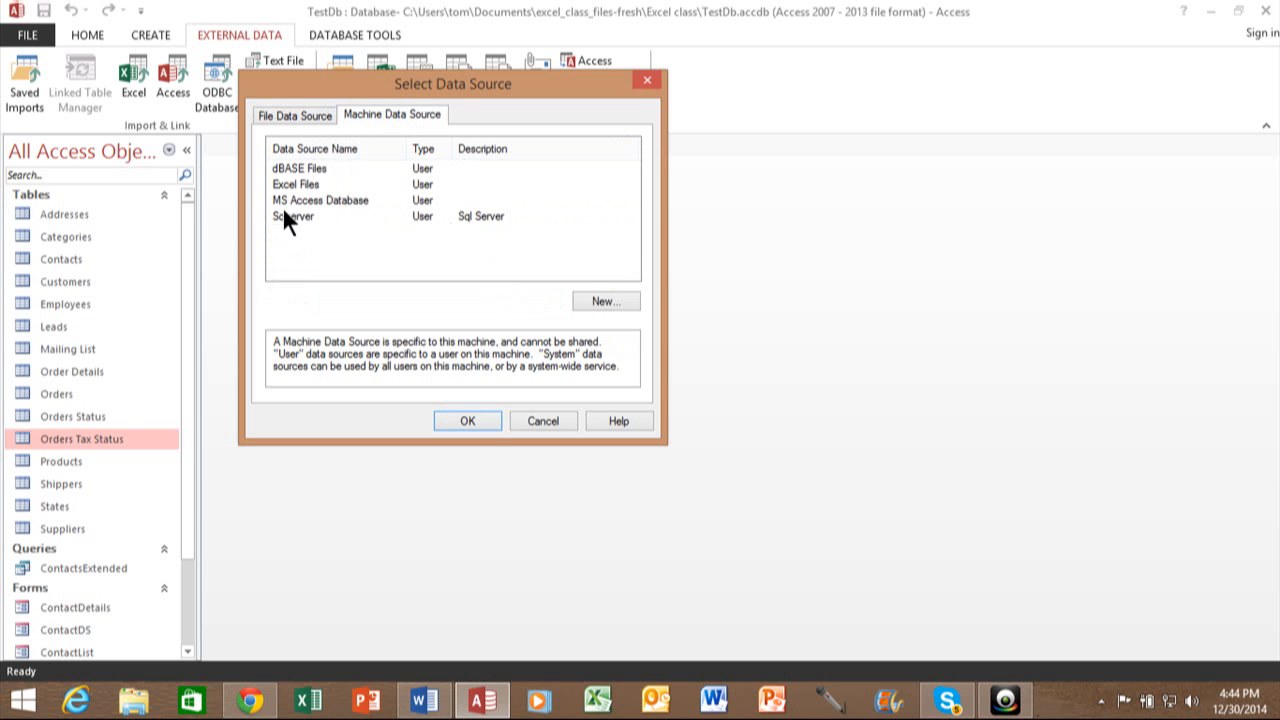
{"action": "left_click", "coordinate": [294, 216]}
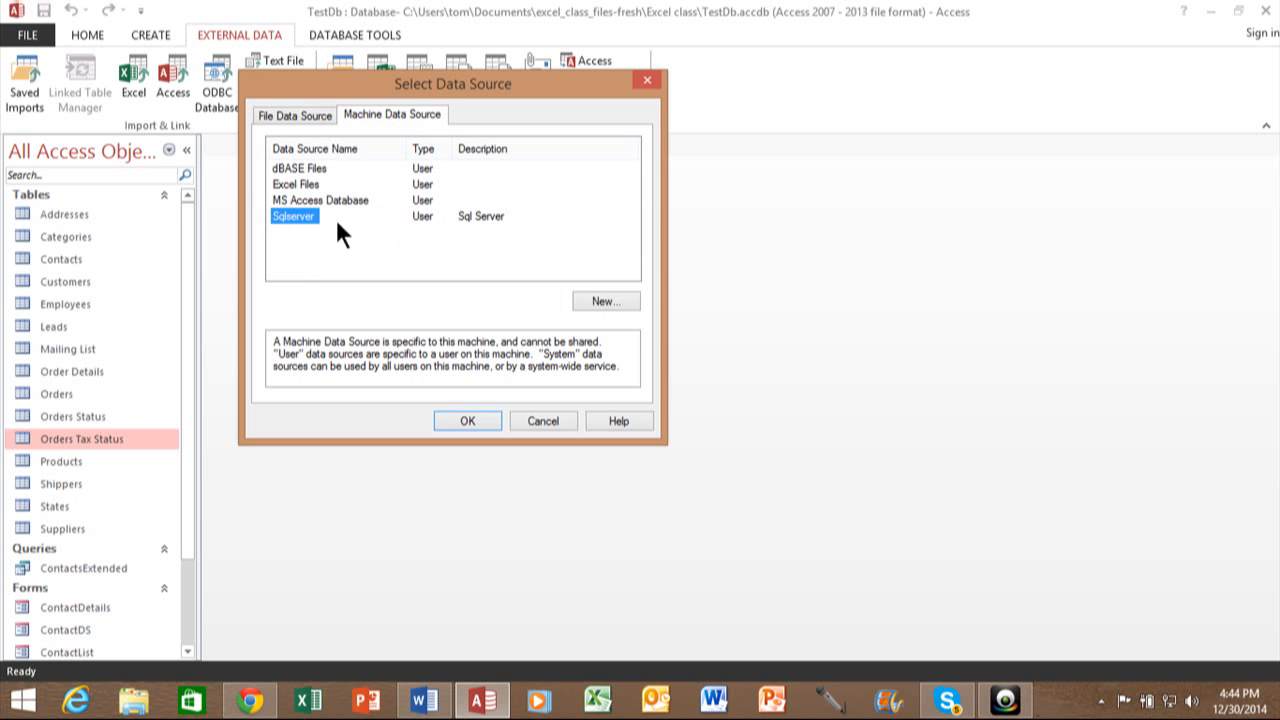
Step: Confirm the Sqlserver source and enter the password in the SQL Server Login prompt
{"action": "left_click", "coordinate": [468, 420]}
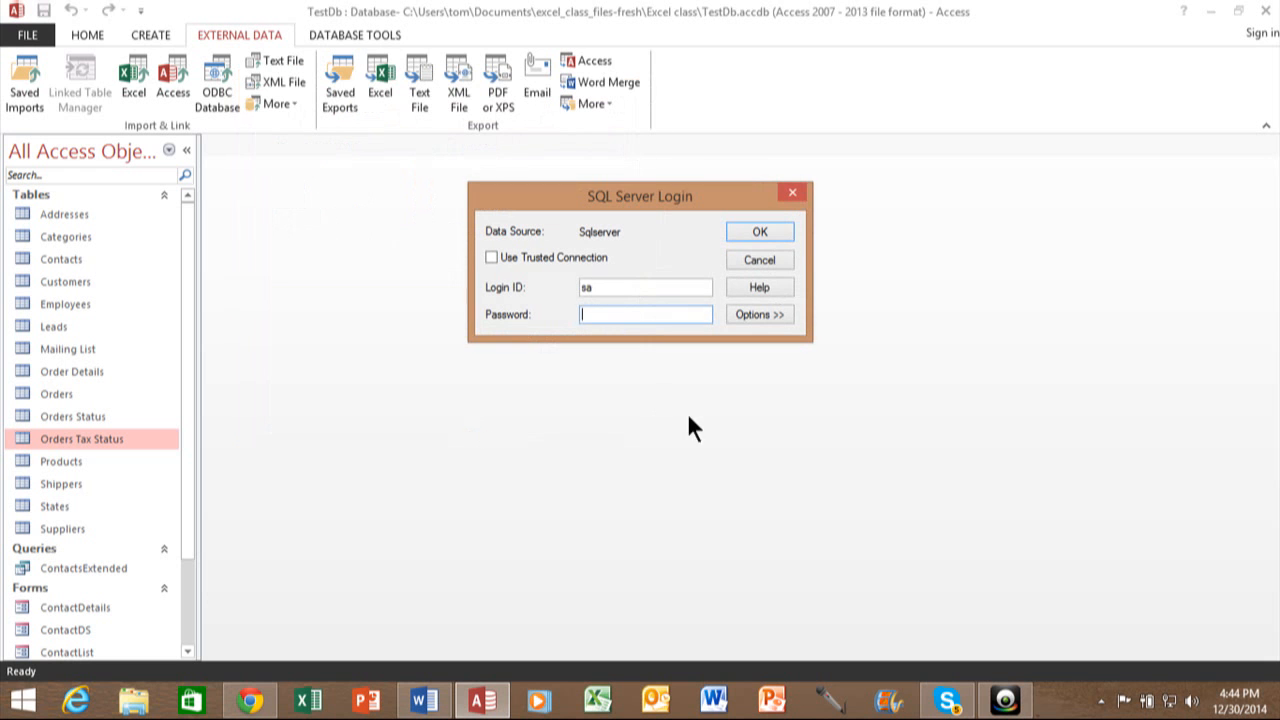
{"action": "mouse_move", "coordinate": [696, 398]}
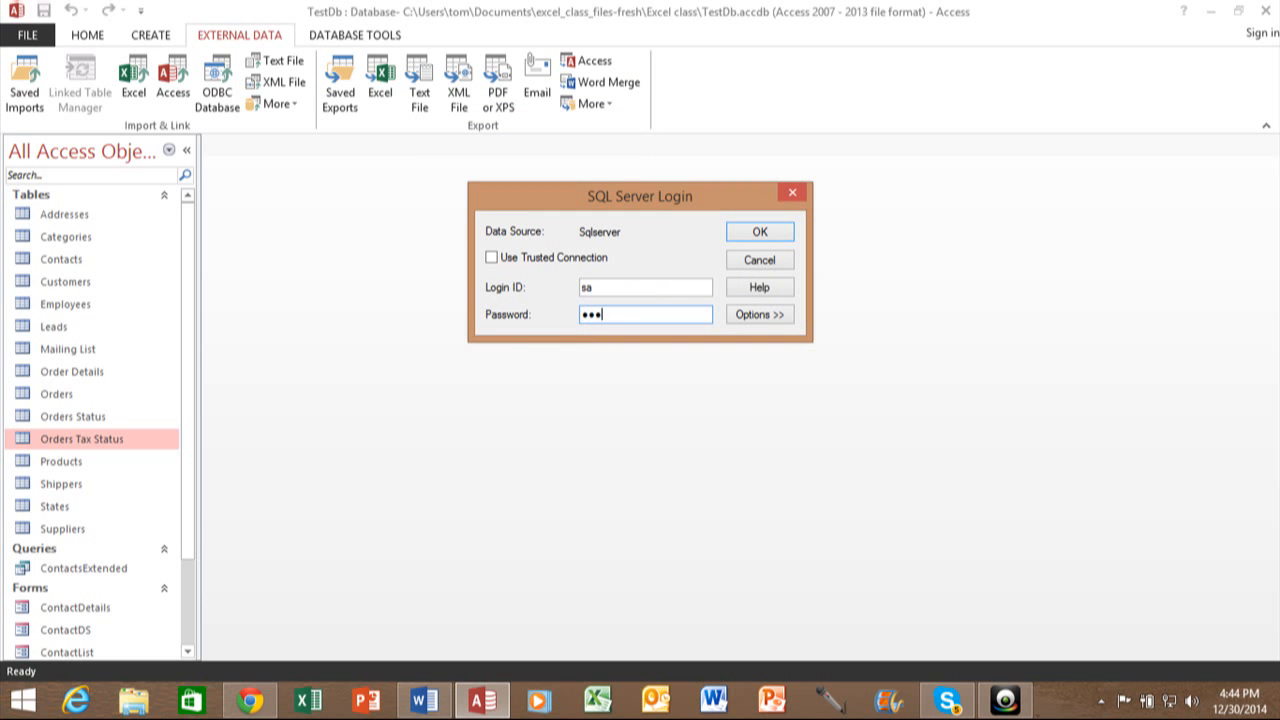
{"action": "type", "text": "••"}
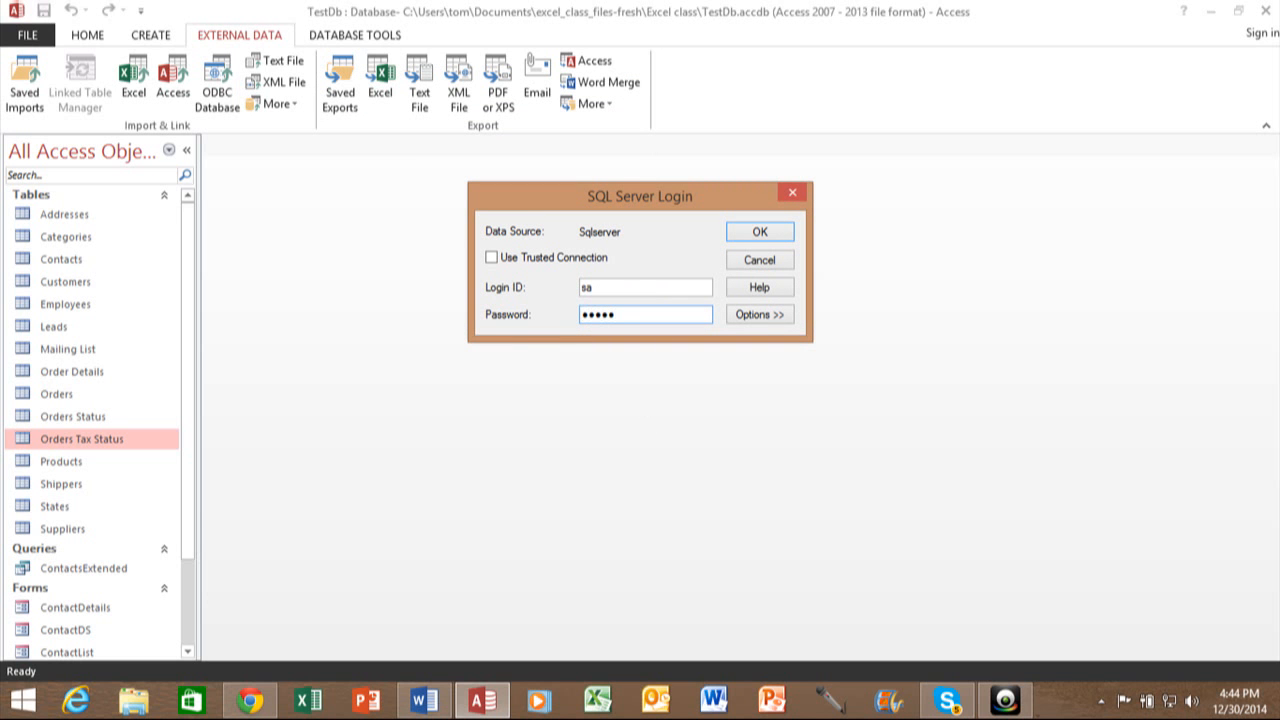
{"action": "mouse_move", "coordinate": [684, 398]}
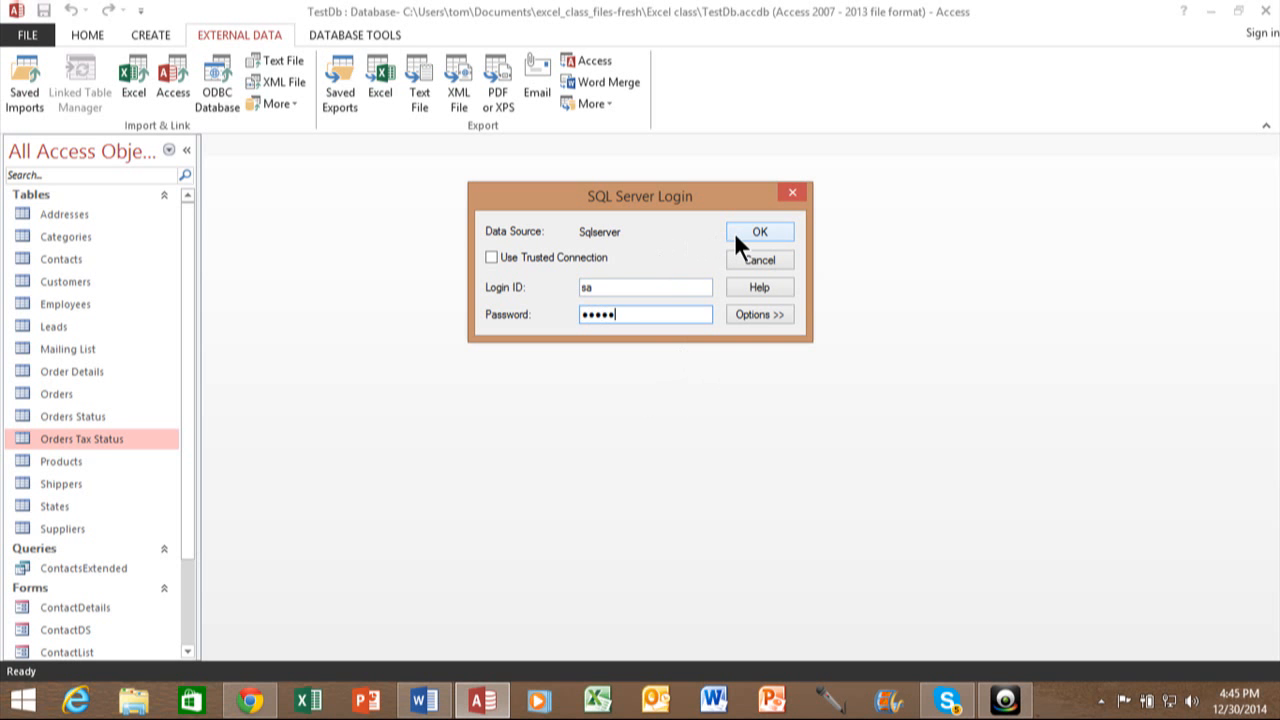
Step: Log in, select dbo.Orders from the server's Tables list and confirm its import
{"action": "left_click", "coordinate": [760, 232]}
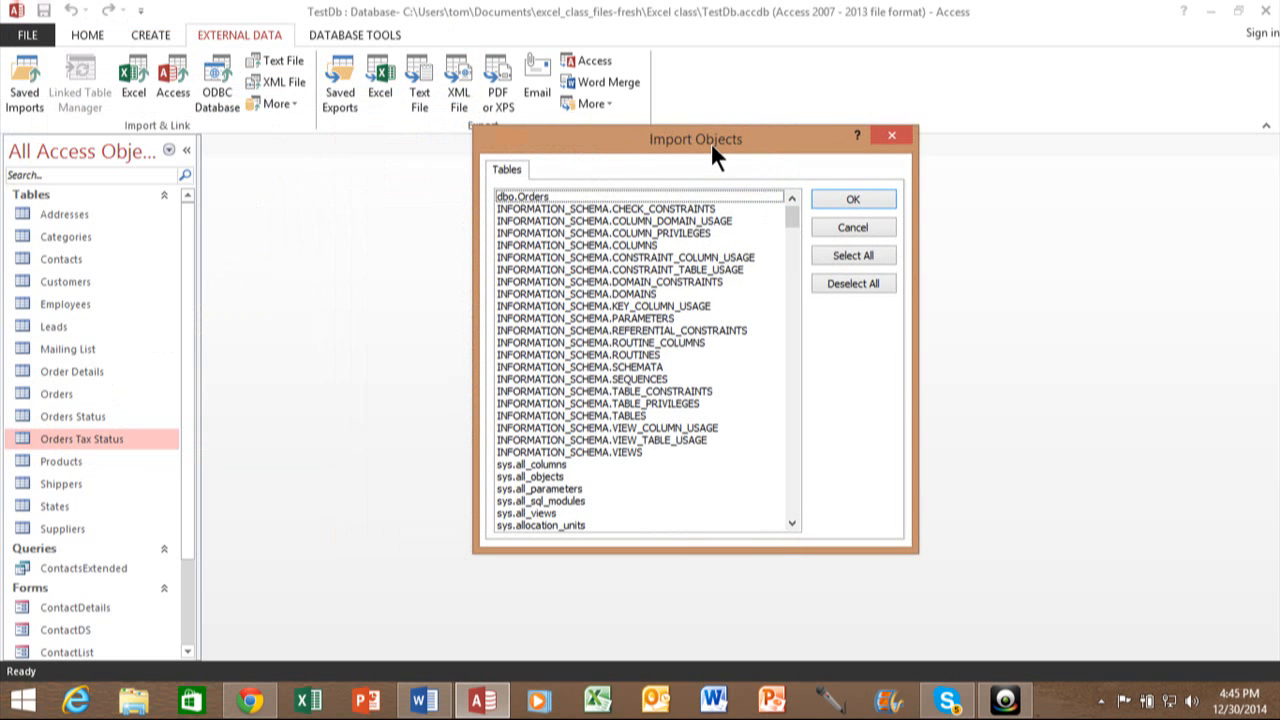
{"action": "mouse_move", "coordinate": [640, 138]}
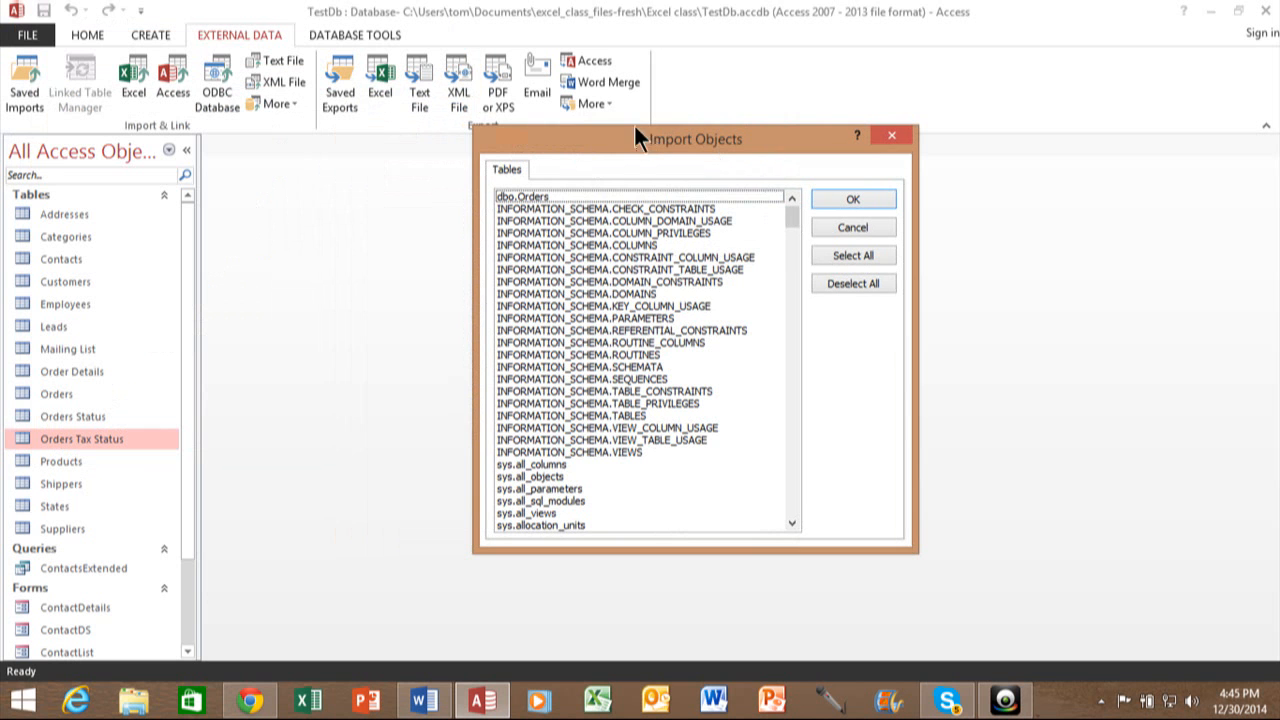
{"action": "left_click", "coordinate": [600, 342]}
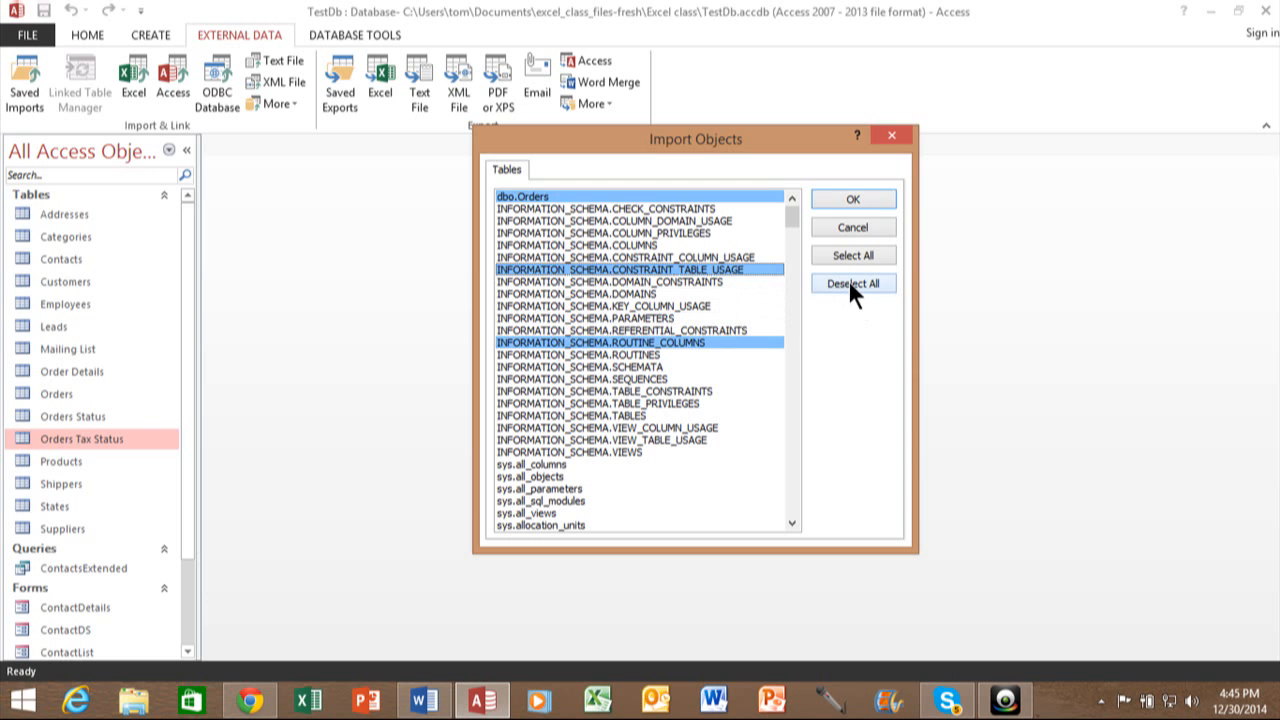
{"action": "left_click", "coordinate": [852, 284]}
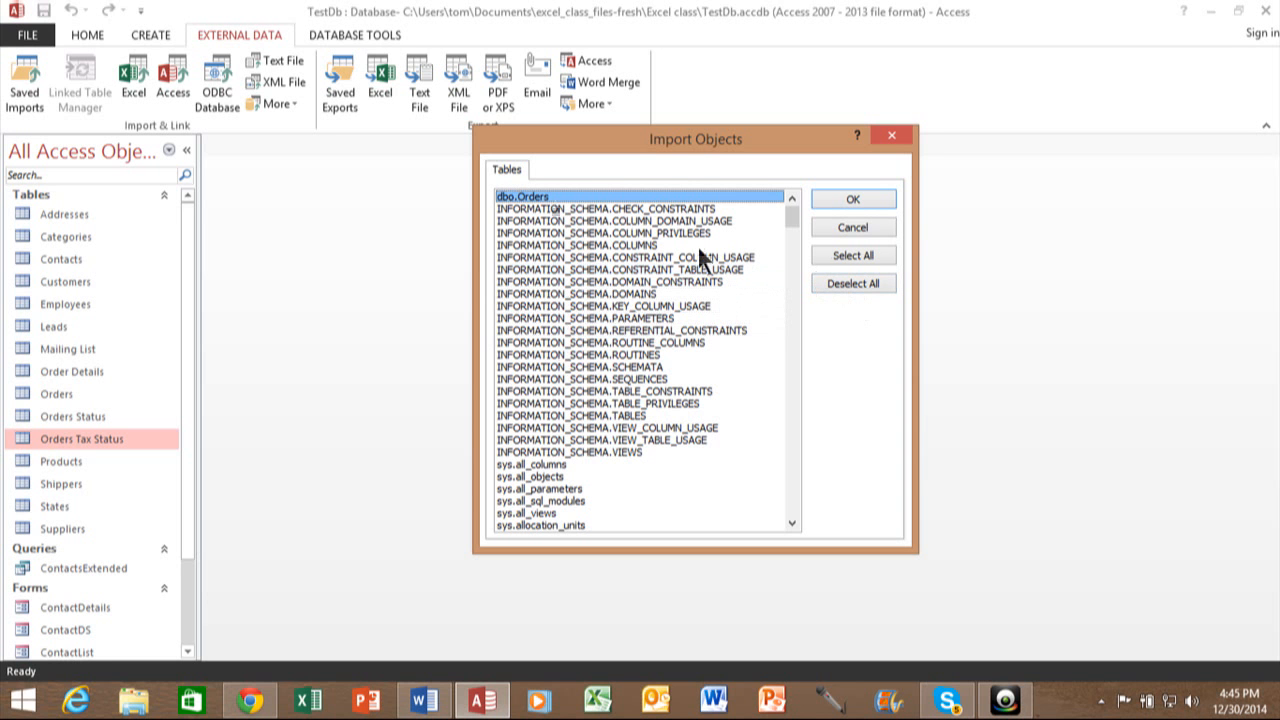
{"action": "mouse_move", "coordinate": [784, 222]}
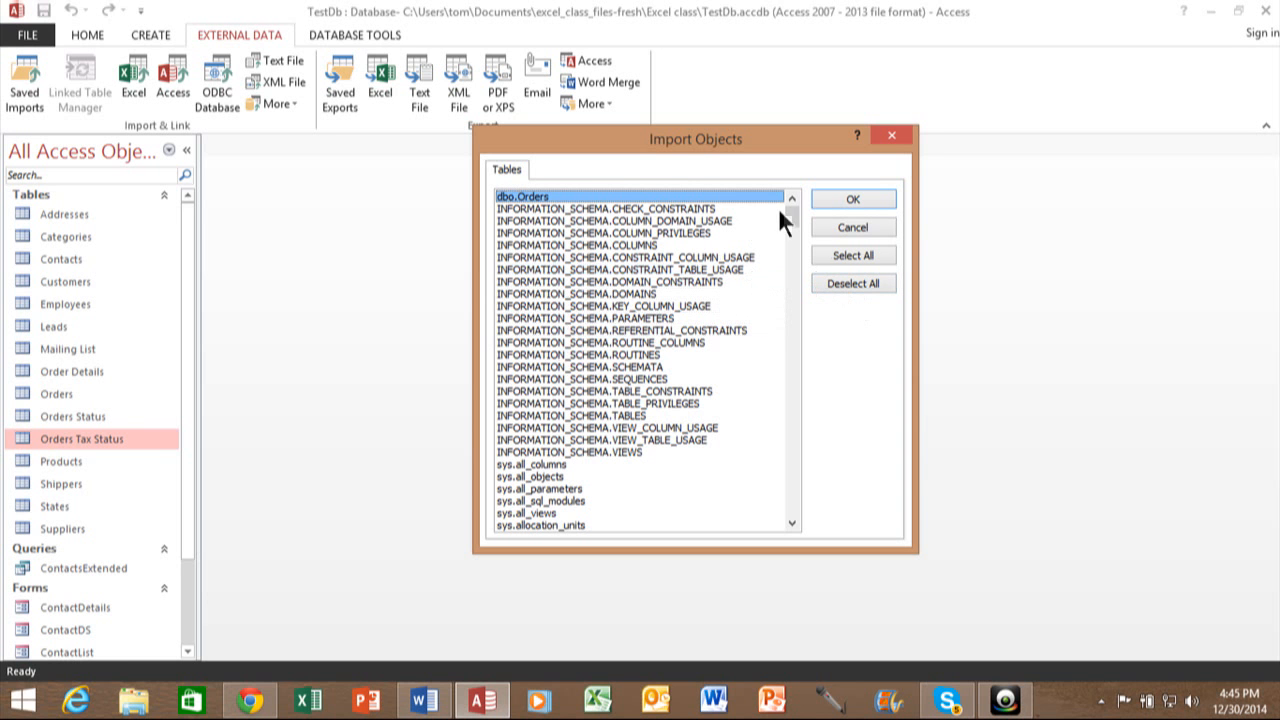
{"action": "left_click", "coordinate": [852, 200]}
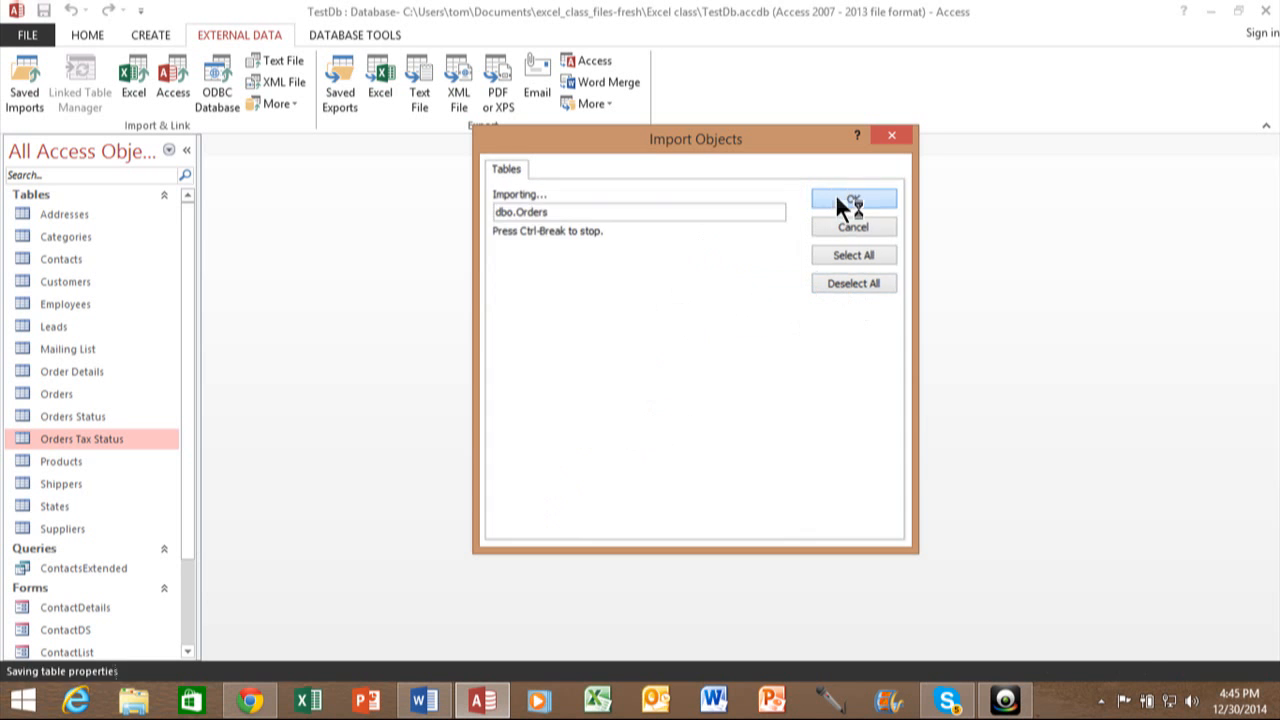
Step: Close the Get External Data wizard with 'Save import steps' unchecked so dbo_Orders appears among the tables
{"action": "left_click", "coordinate": [852, 204]}
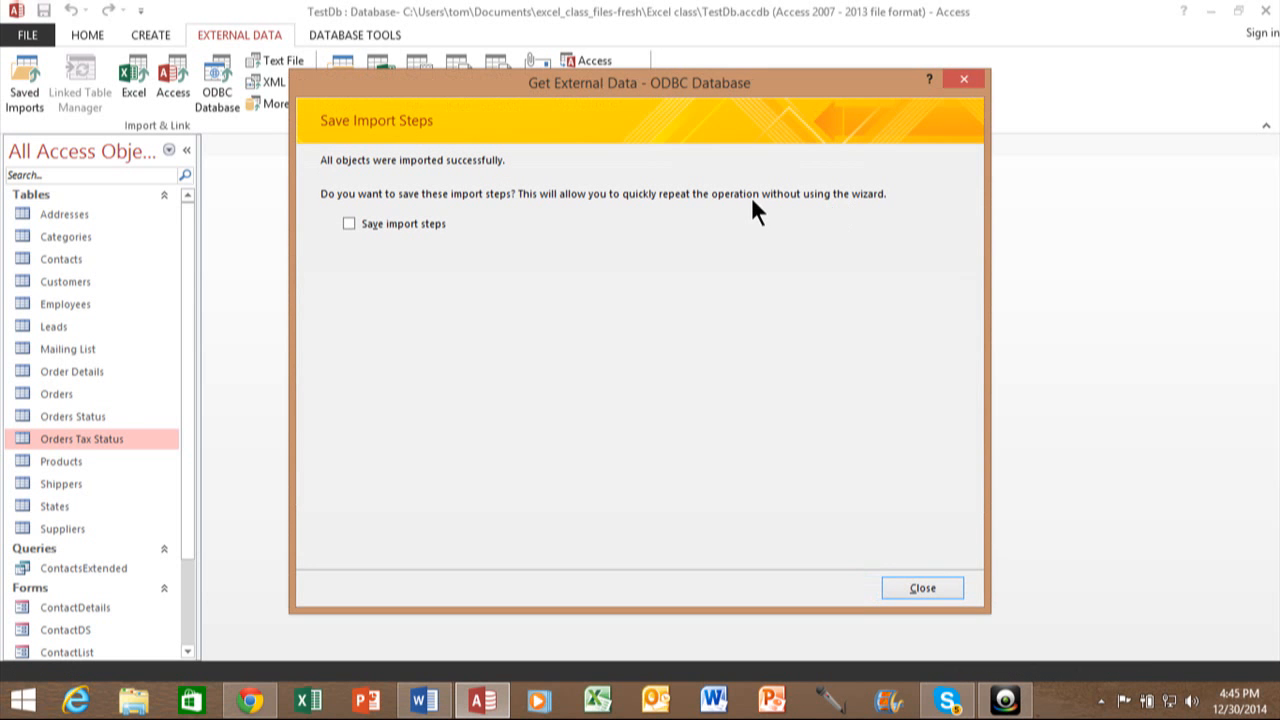
{"action": "mouse_move", "coordinate": [380, 302]}
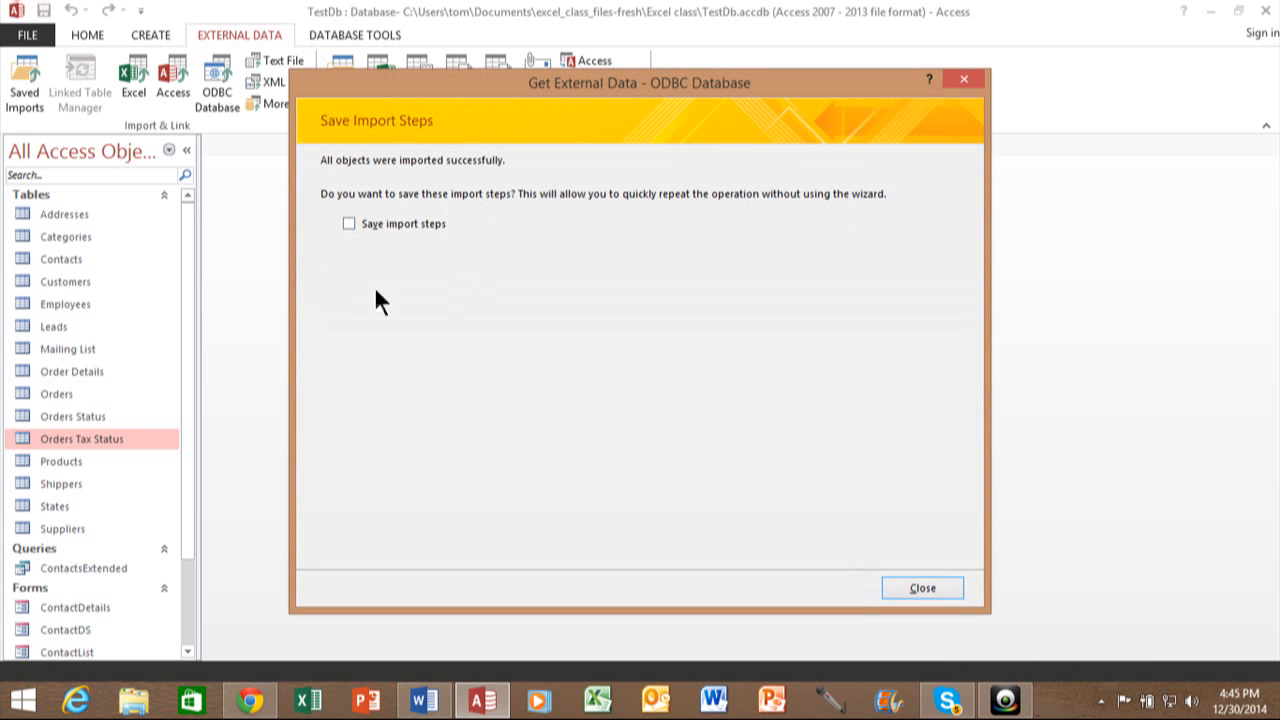
{"action": "mouse_move", "coordinate": [460, 304]}
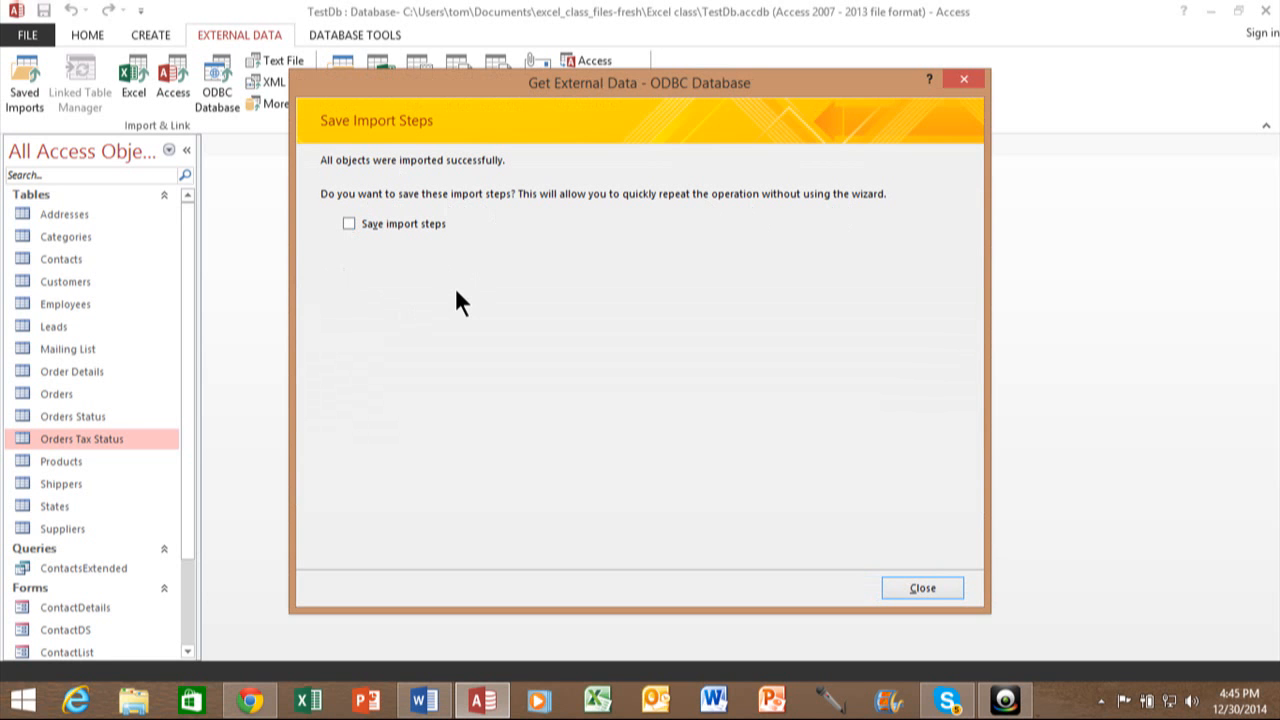
{"action": "mouse_move", "coordinate": [392, 278]}
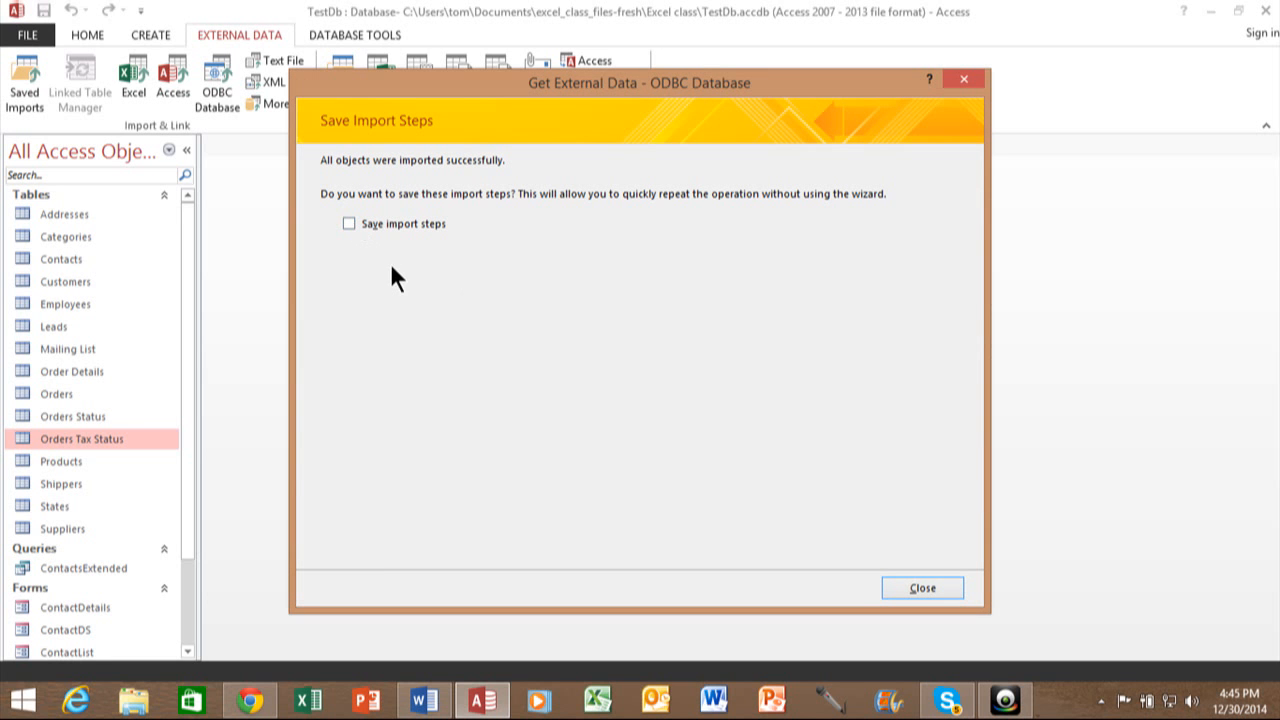
{"action": "mouse_move", "coordinate": [730, 428]}
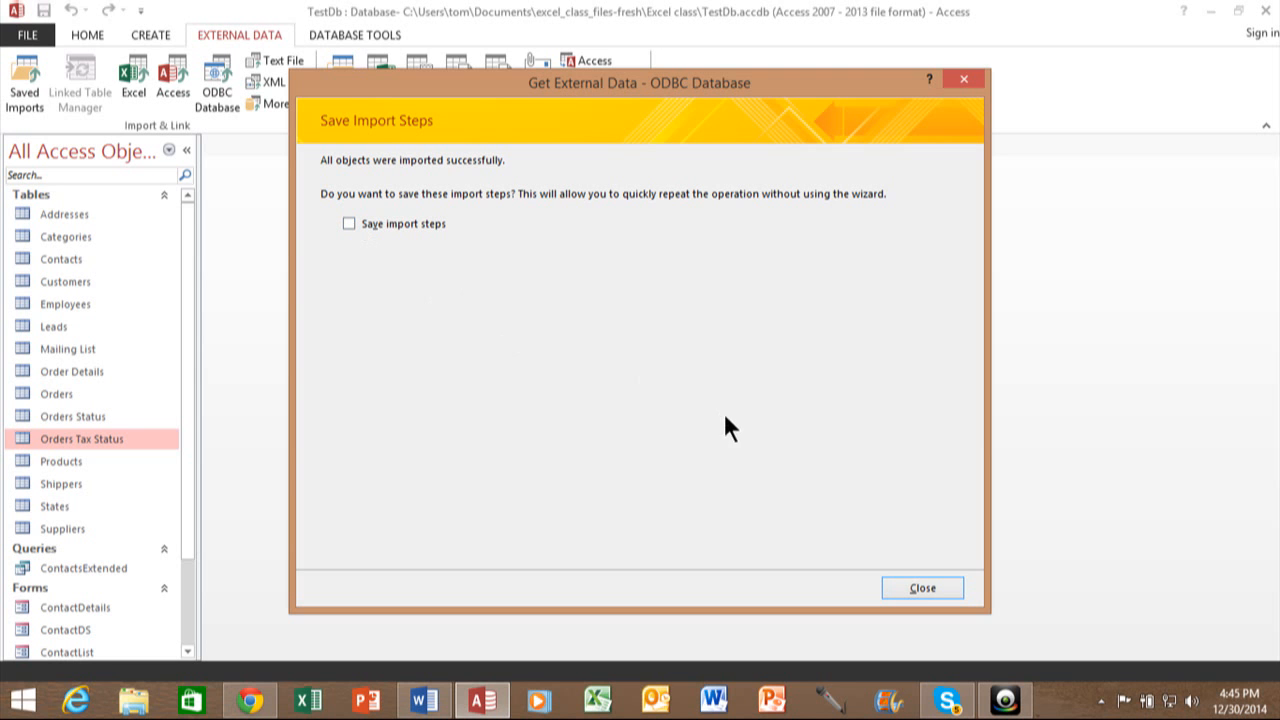
{"action": "mouse_move", "coordinate": [922, 560]}
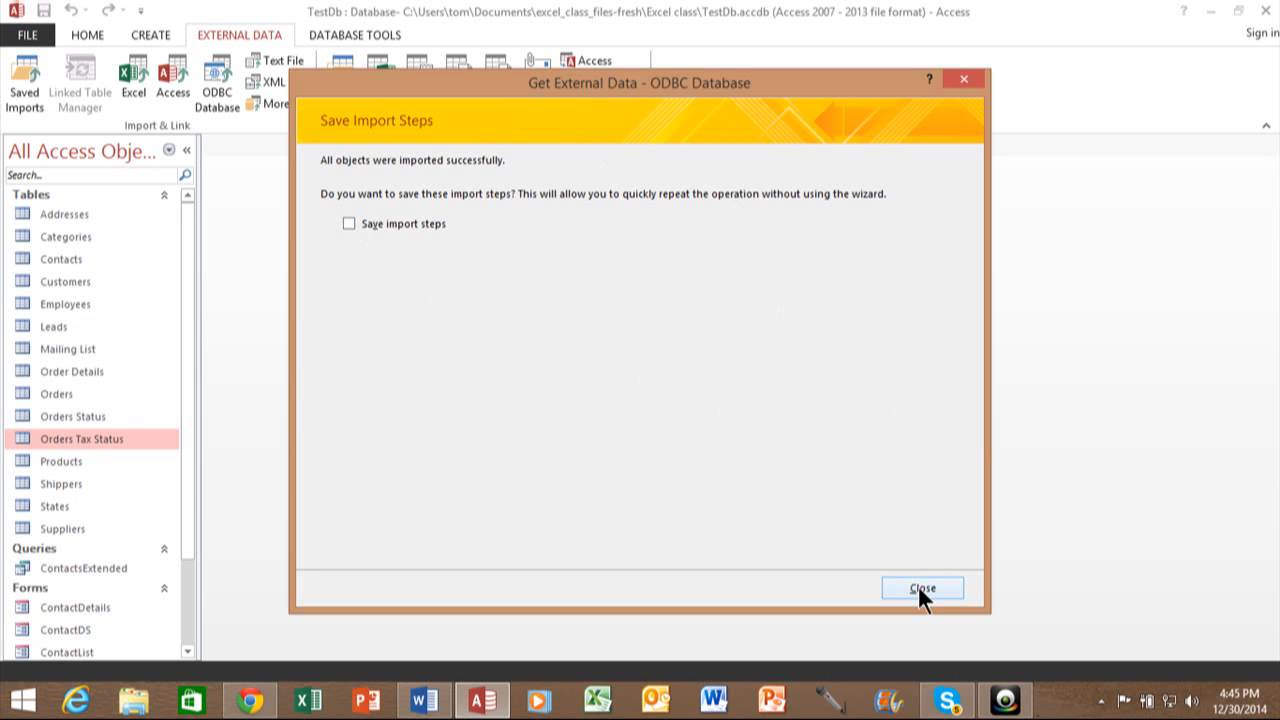
{"action": "left_click", "coordinate": [920, 588]}
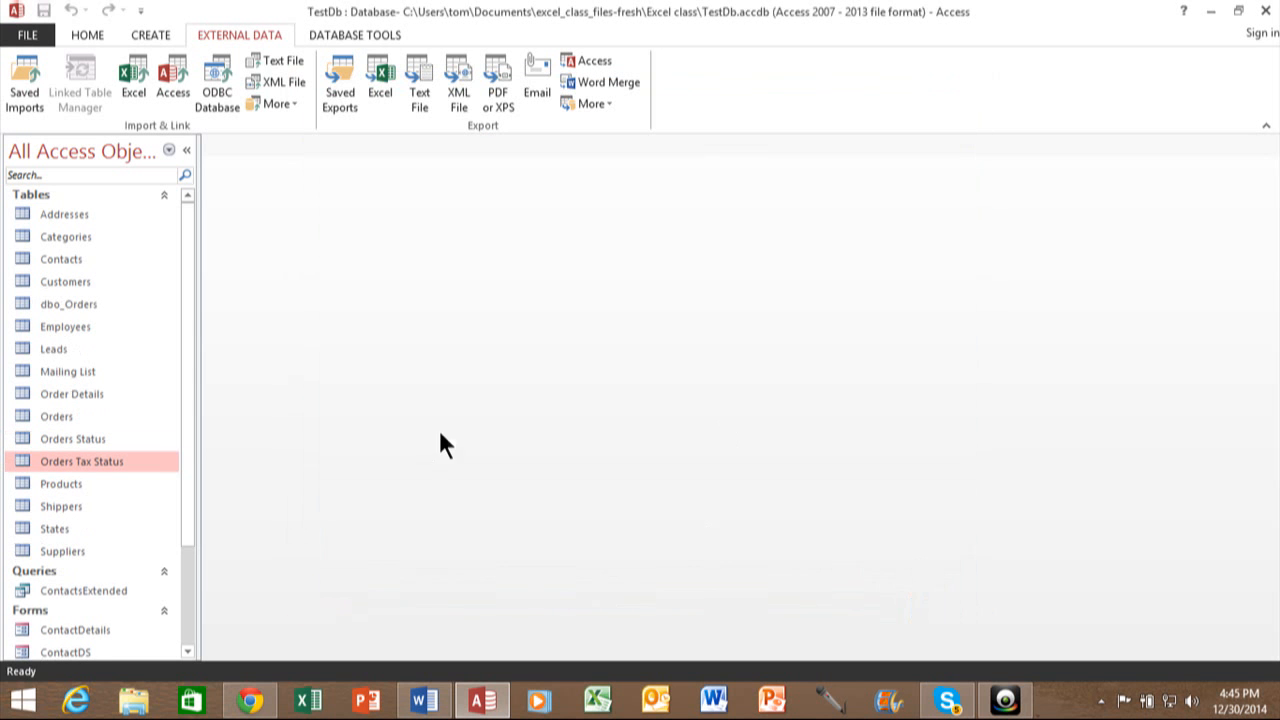
{"action": "mouse_move", "coordinate": [68, 310]}
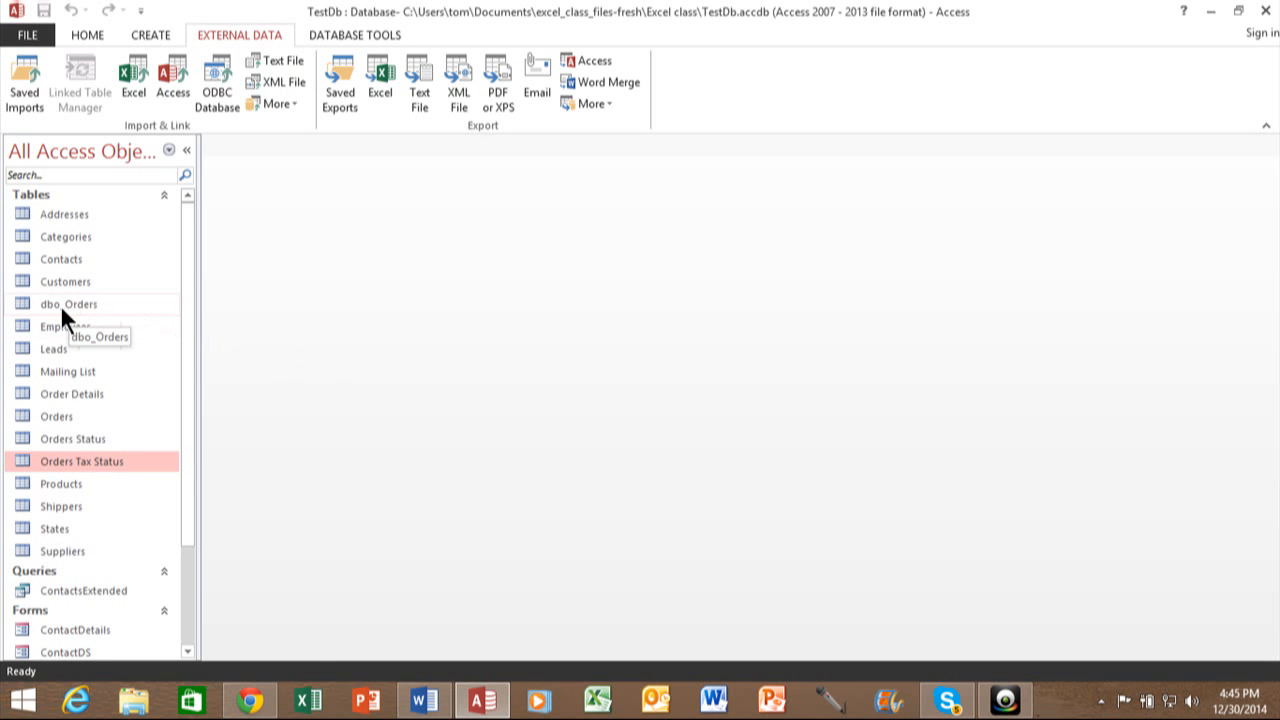
{"action": "double_click", "coordinate": [68, 304]}
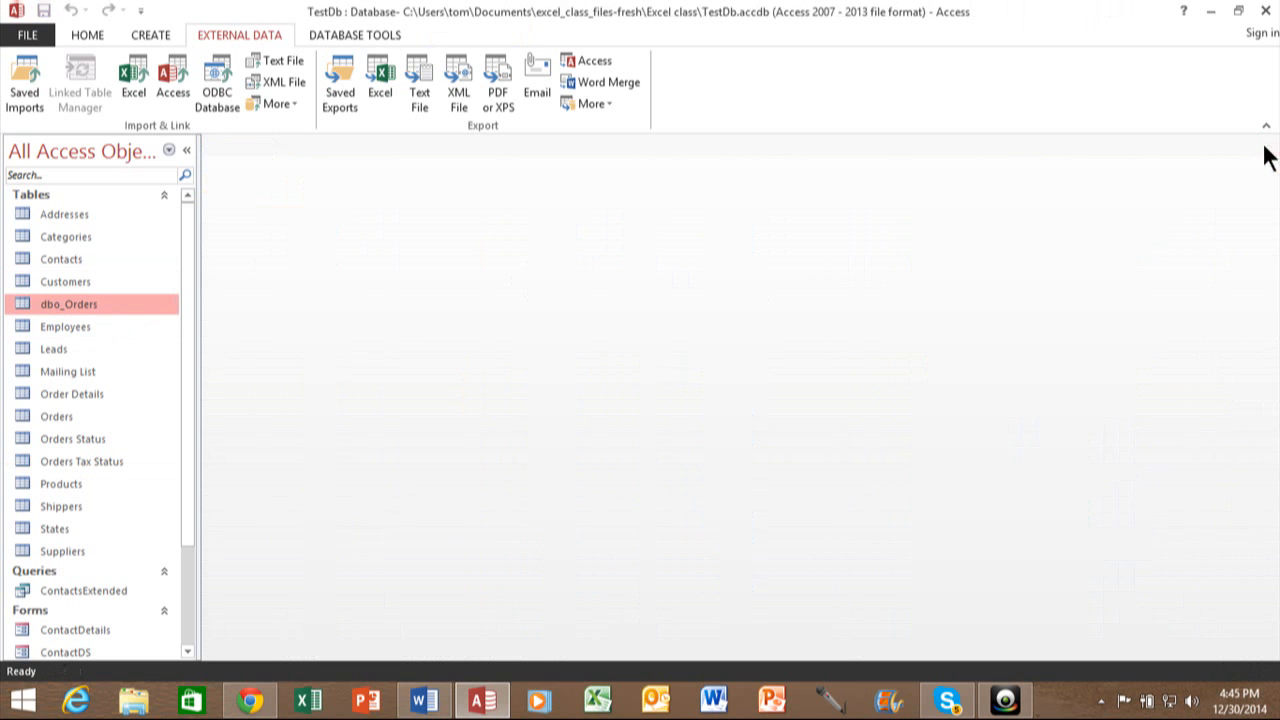
{"action": "mouse_move", "coordinate": [476, 394]}
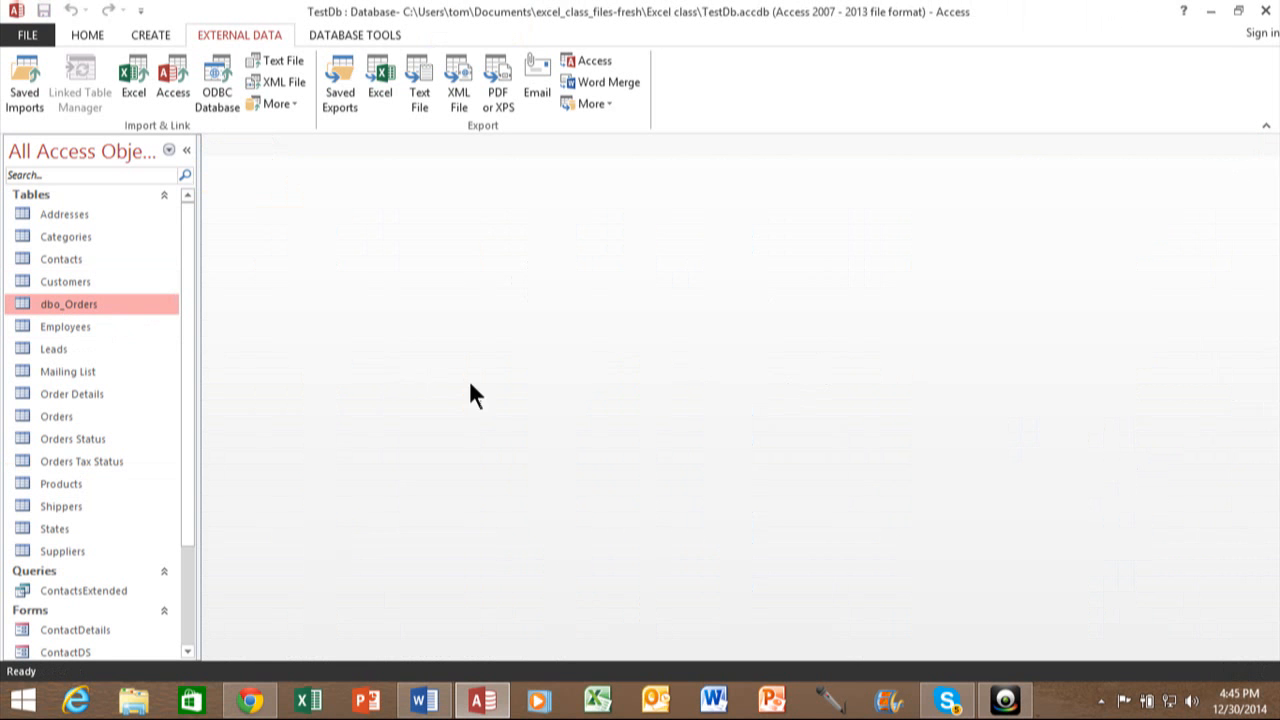
{"action": "mouse_move", "coordinate": [726, 430]}
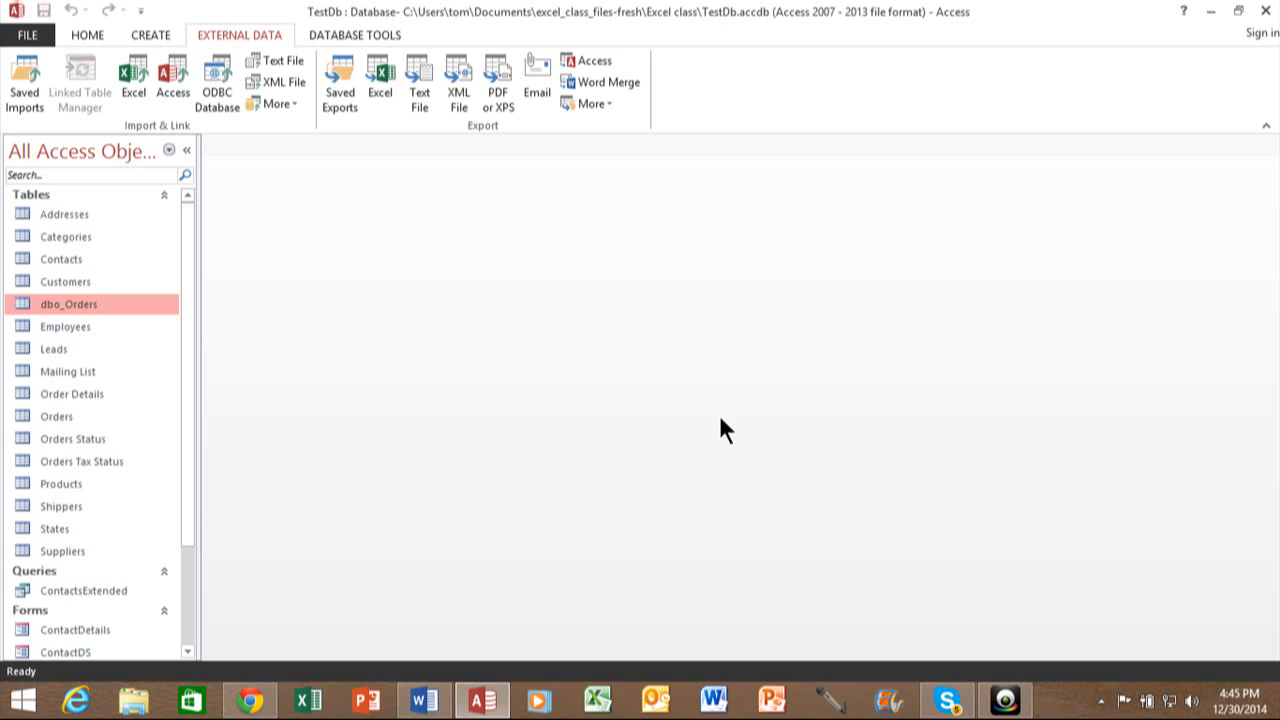
{"action": "mouse_move", "coordinate": [612, 320]}
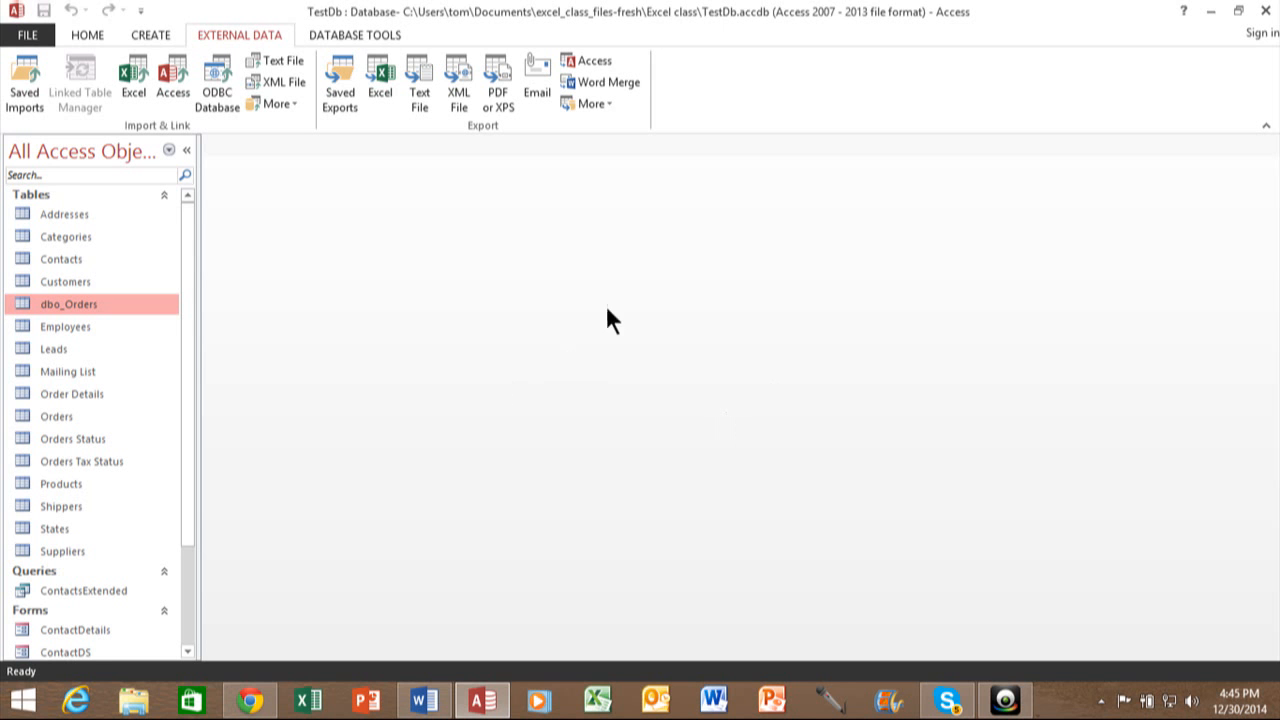
{"action": "mouse_move", "coordinate": [330, 160]}
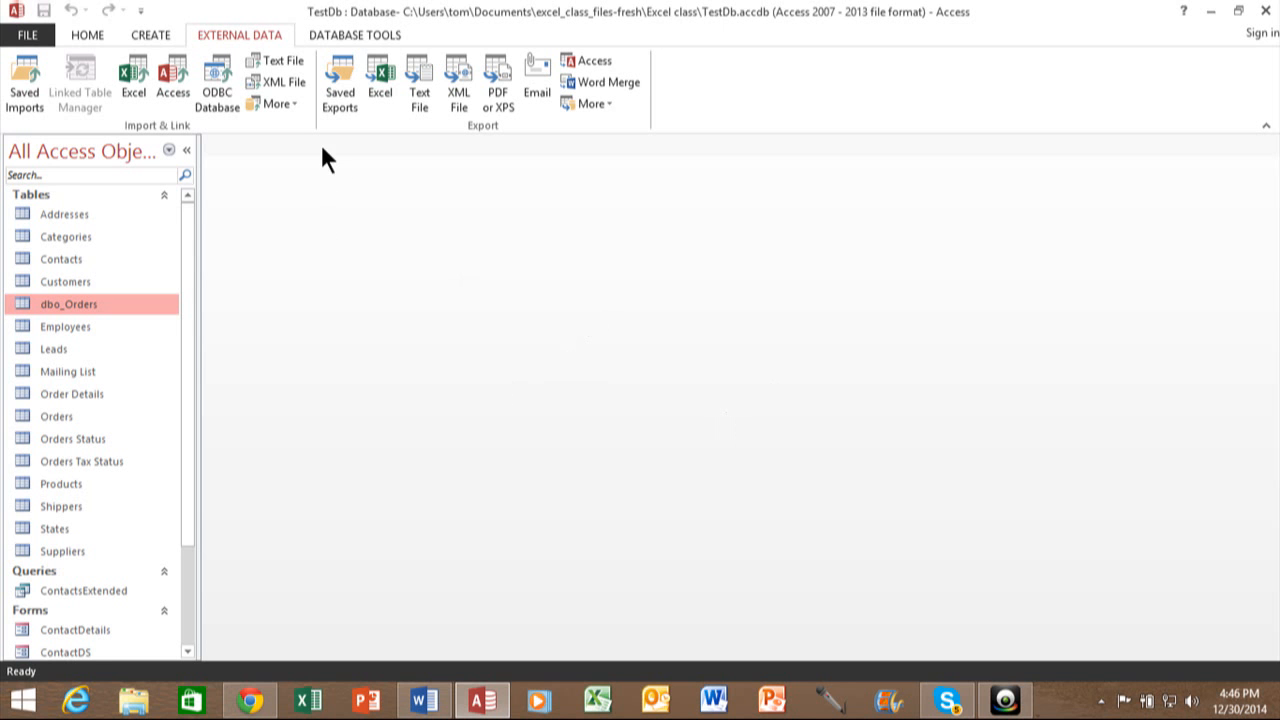
{"action": "mouse_move", "coordinate": [640, 276]}
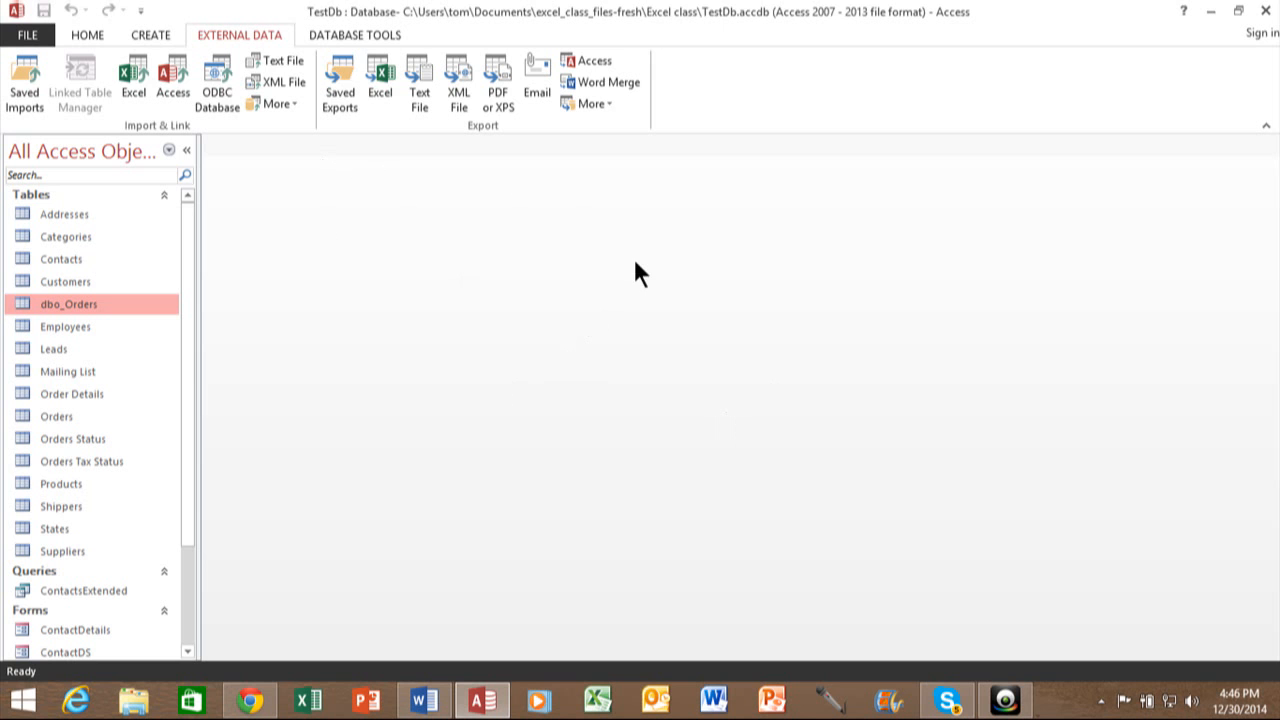
{"action": "mouse_move", "coordinate": [410, 150]}
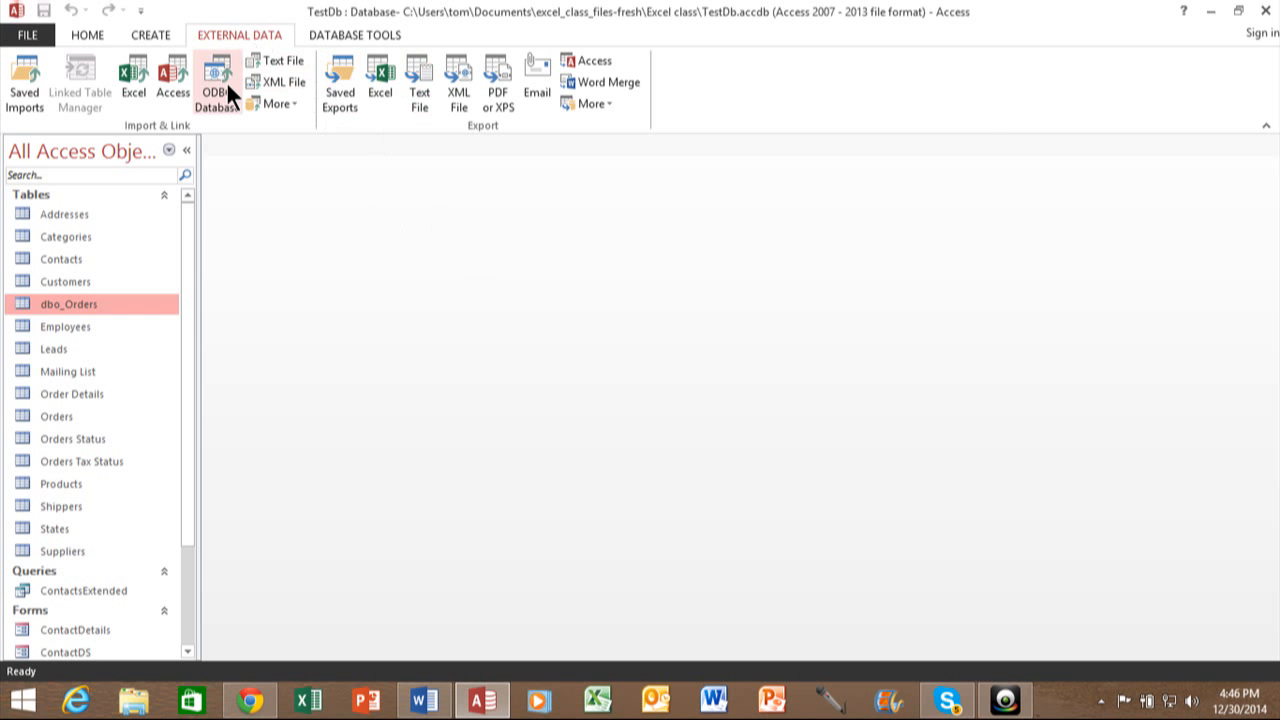
Step: Start a second ODBC import into a new table and select the Sqlserver machine data source
{"action": "left_click", "coordinate": [216, 80]}
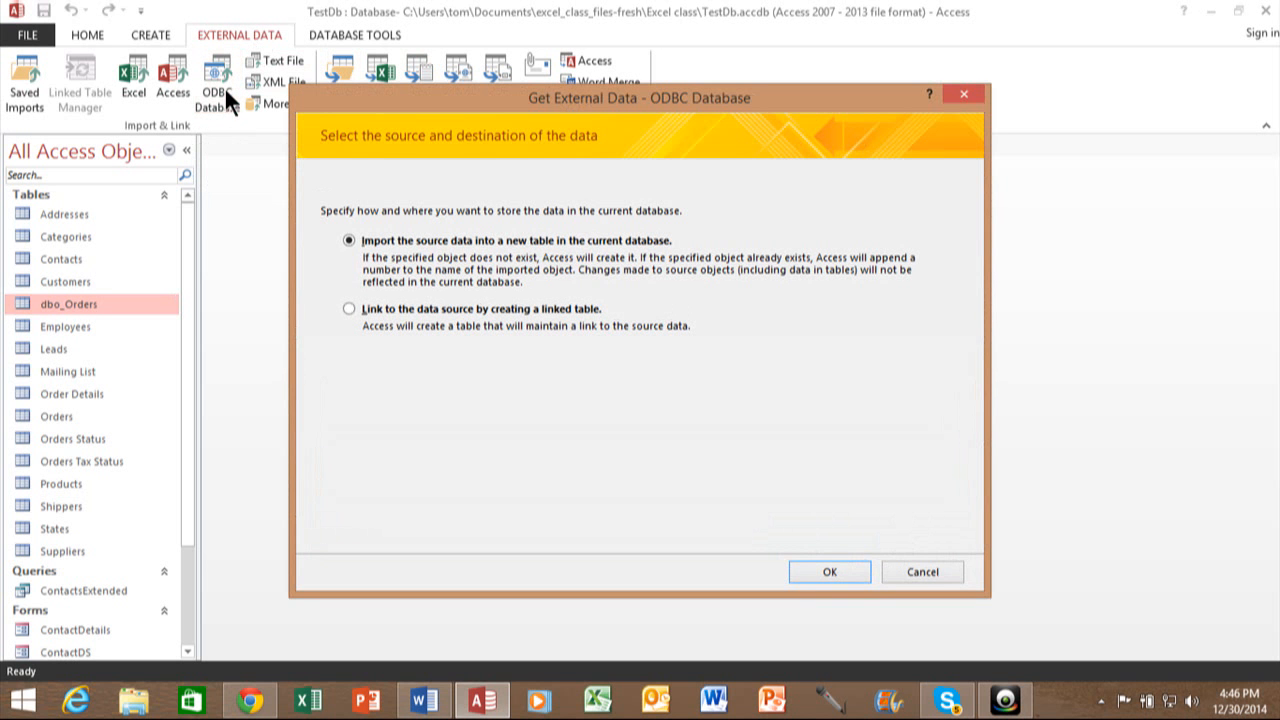
{"action": "mouse_move", "coordinate": [352, 312]}
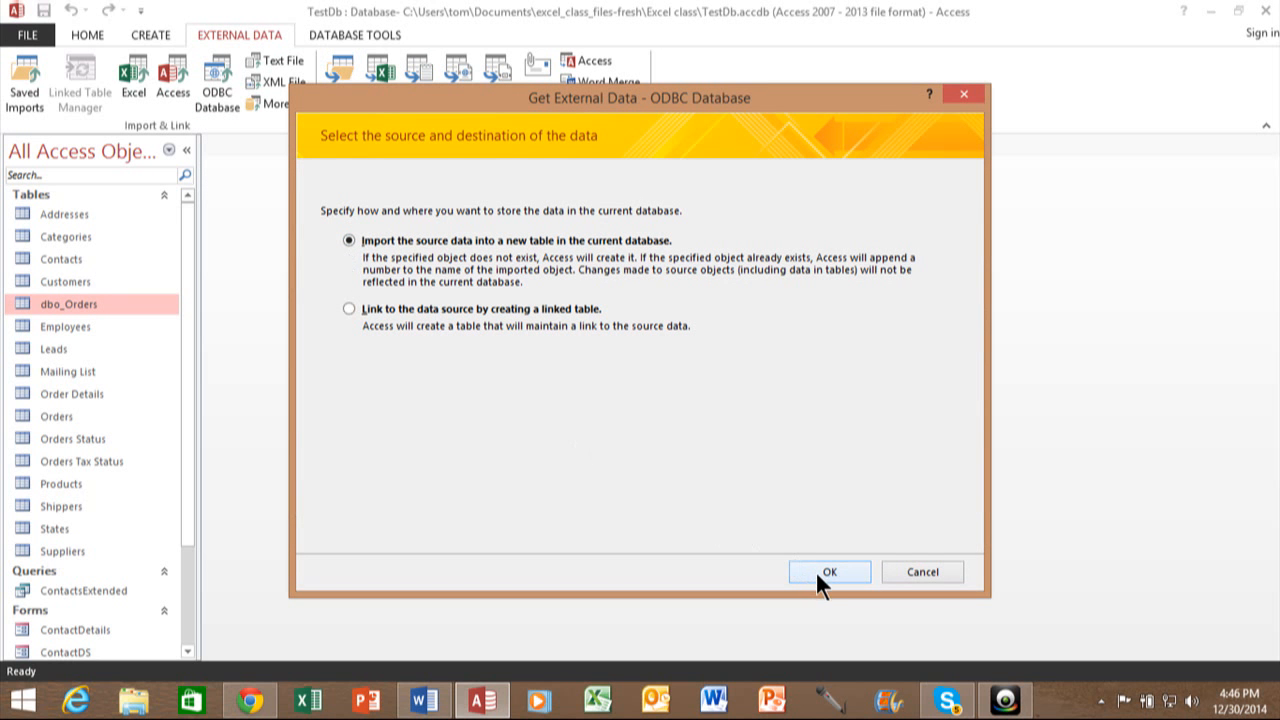
{"action": "left_click", "coordinate": [828, 572]}
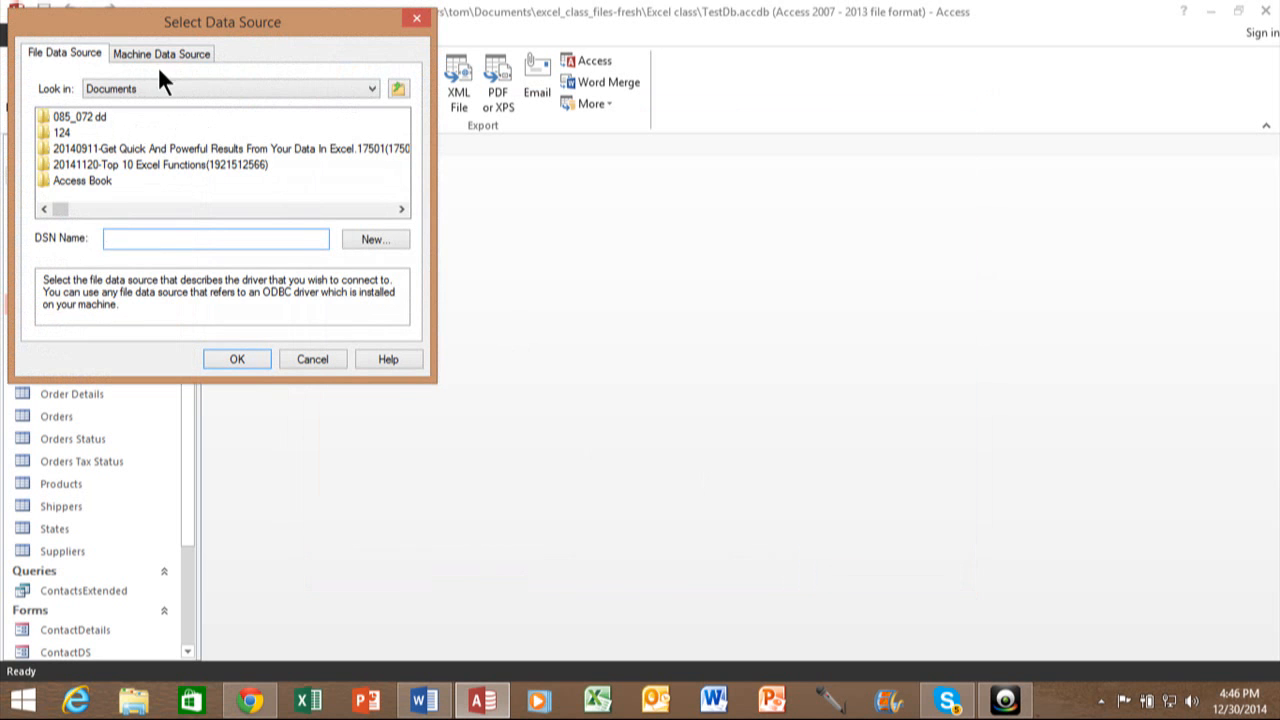
{"action": "left_click", "coordinate": [160, 52]}
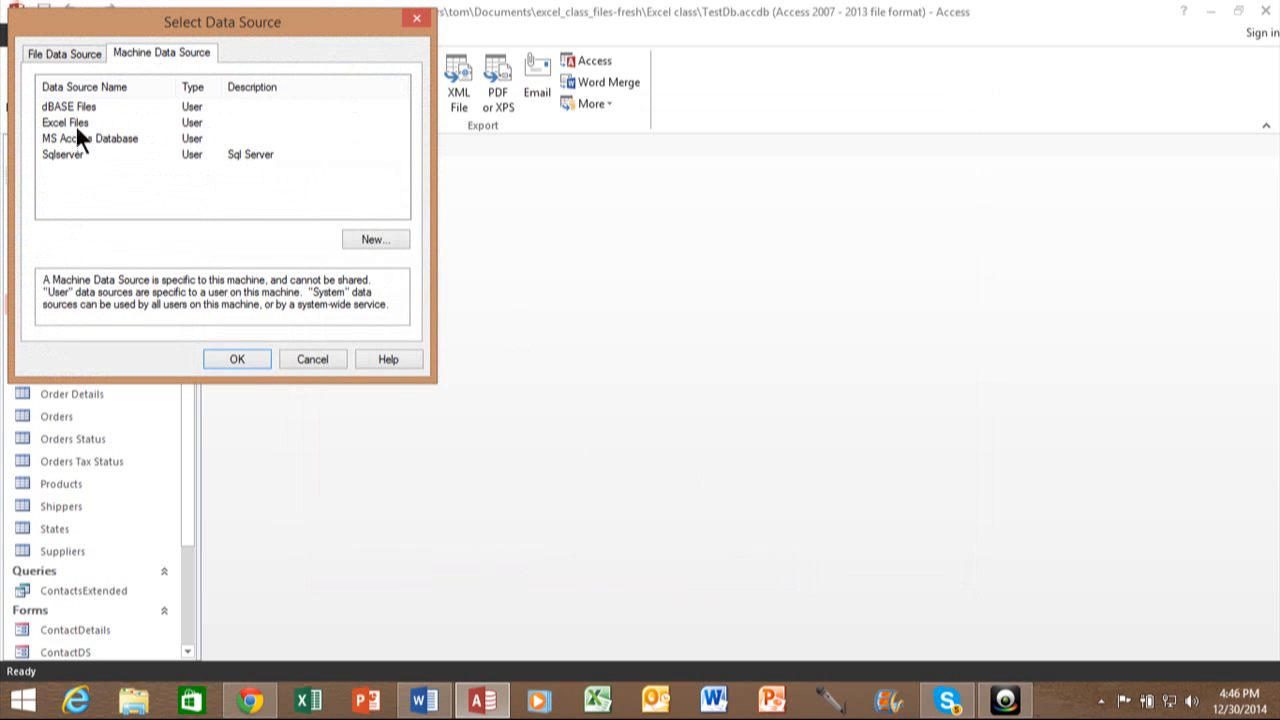
{"action": "left_click", "coordinate": [64, 154]}
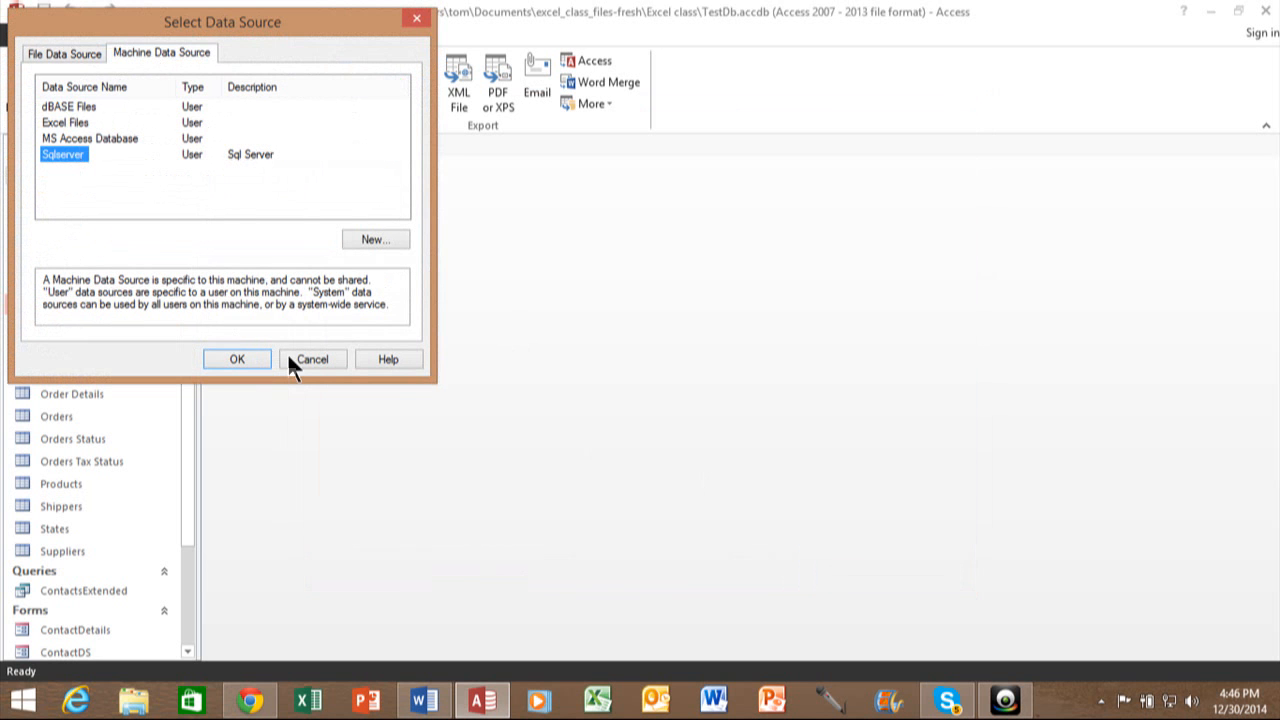